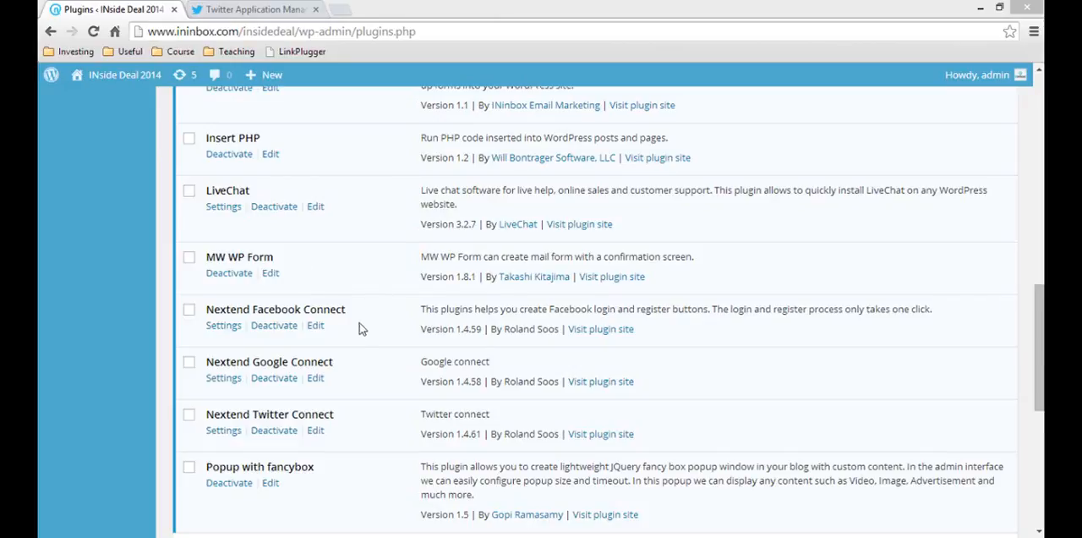
mouse_move(303, 418)
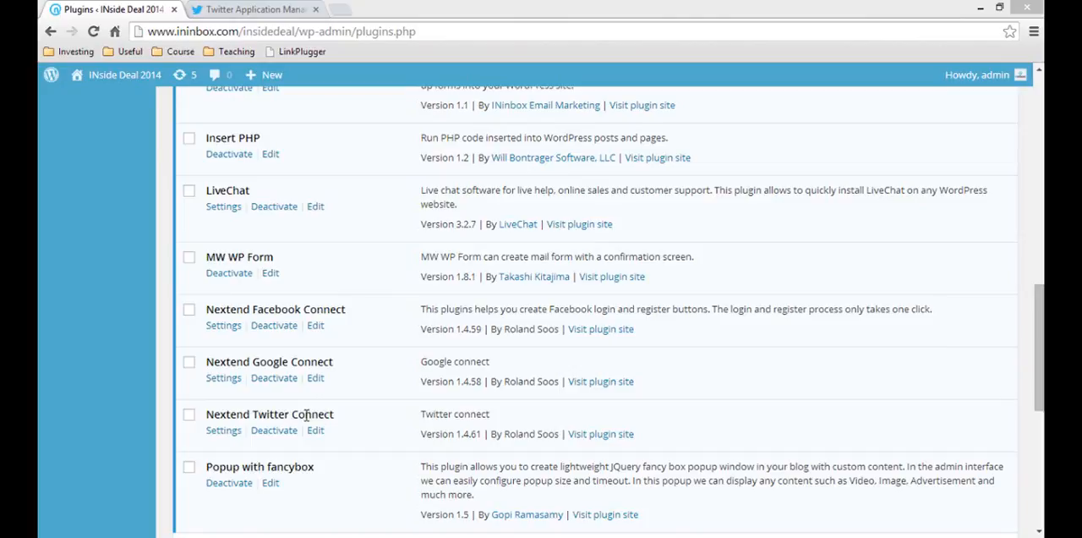
mouse_move(223, 430)
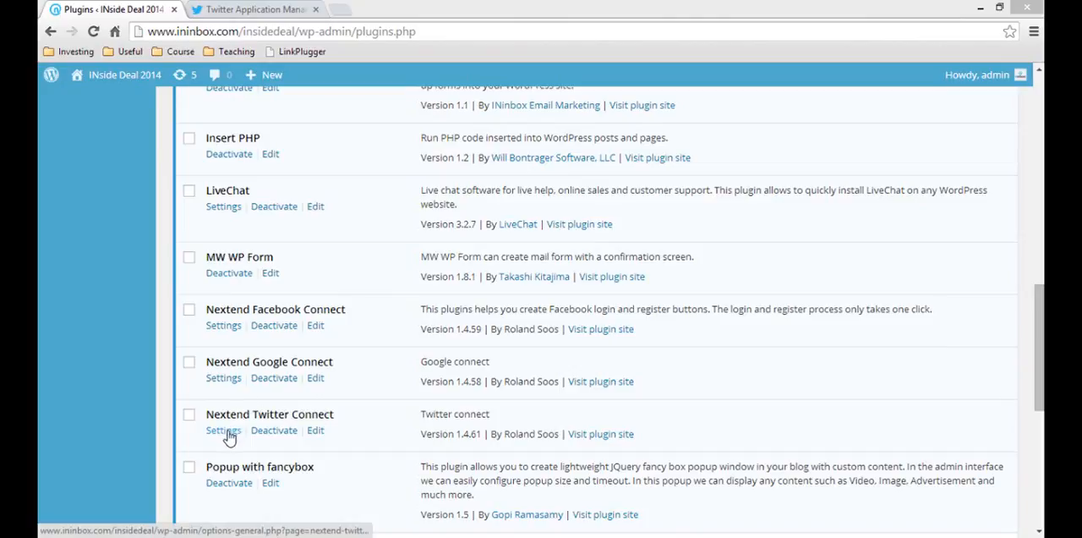
Reach the Nextend Twitter Connect settings page from the Plugins list
left_click(223, 429)
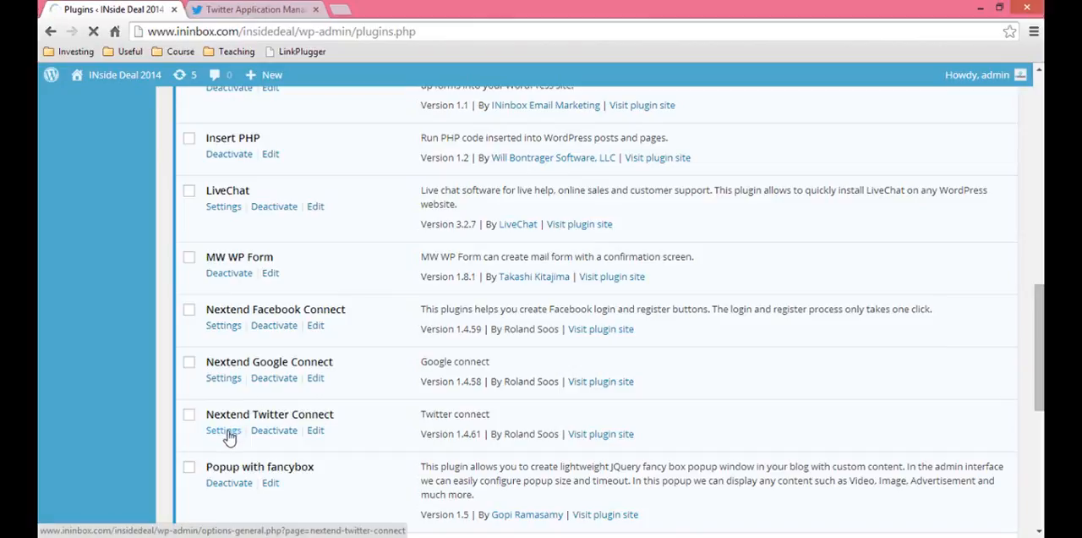
left_click(224, 429)
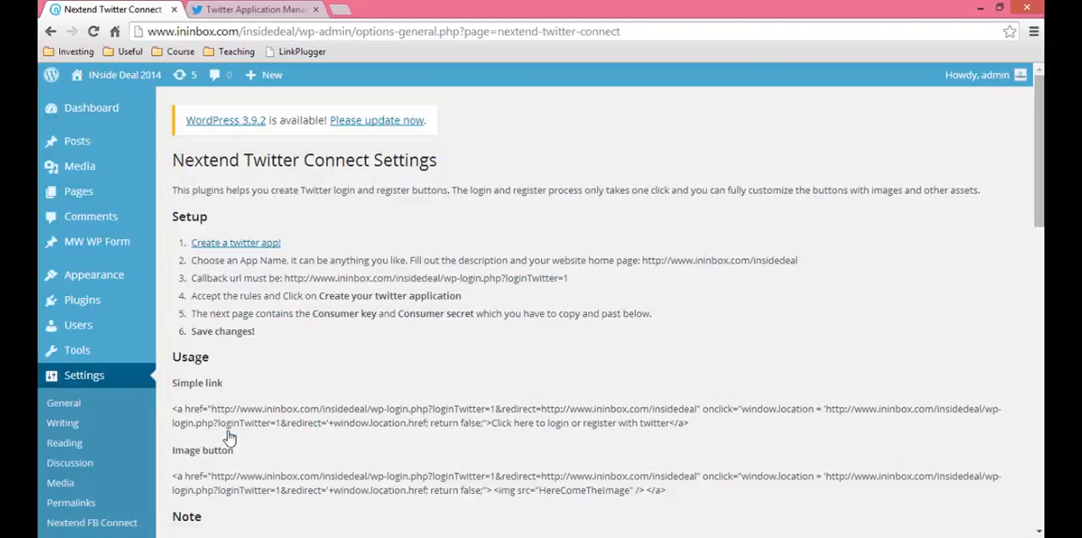
mouse_move(254, 10)
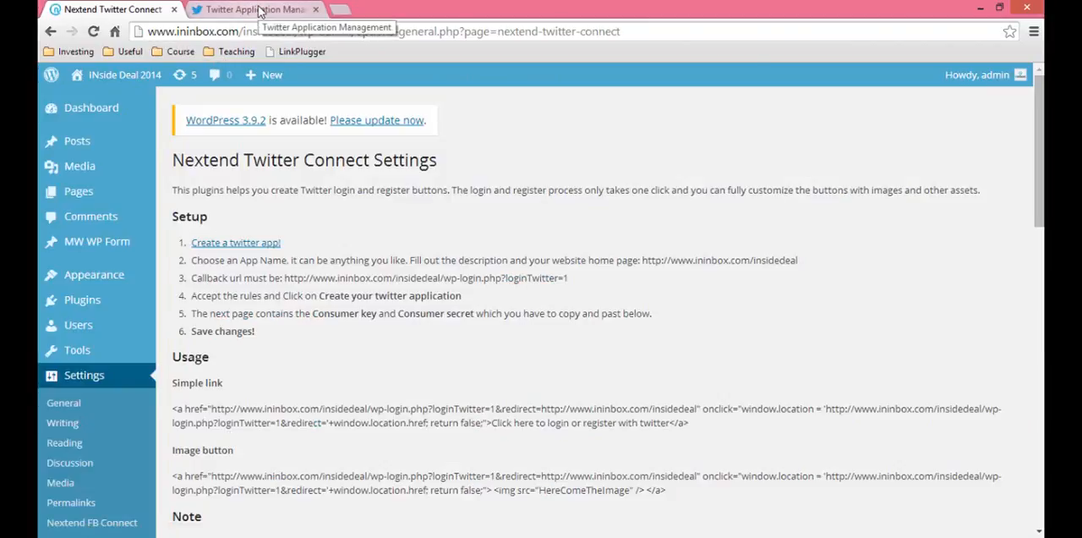
Go to apps.twitter.com and begin creating a new Twitter app
left_click(254, 10)
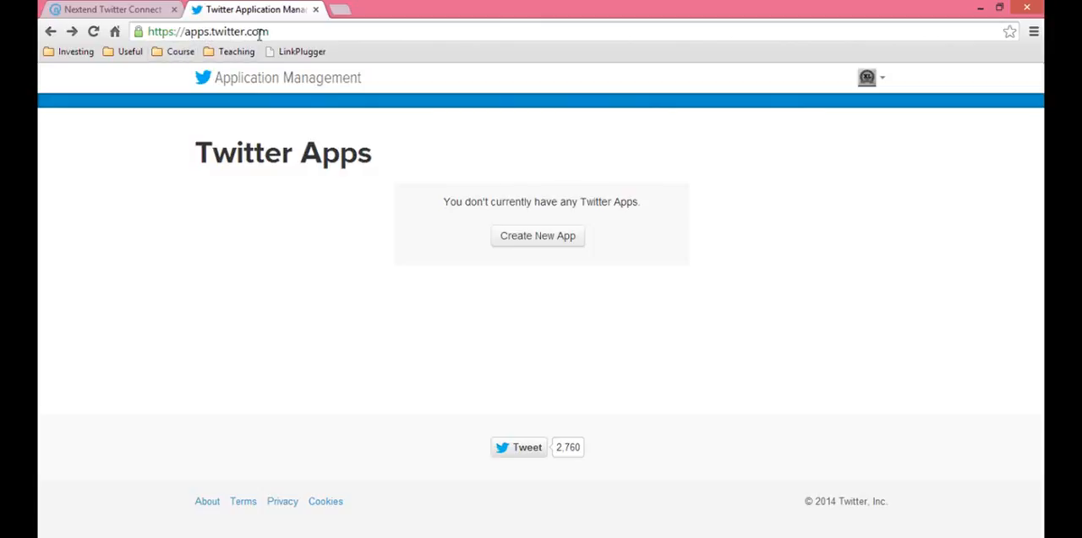
mouse_move(868, 95)
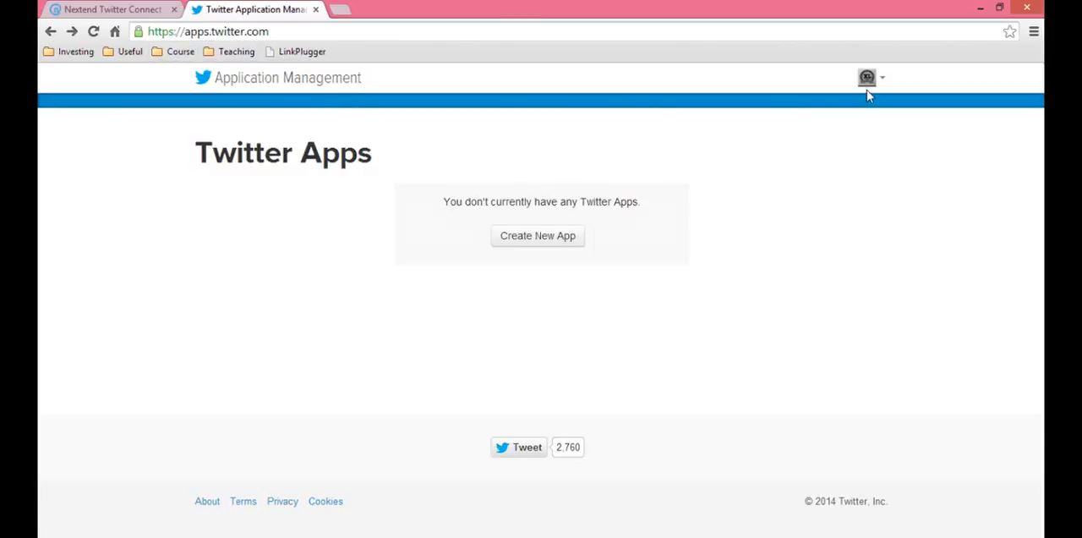
mouse_move(538, 235)
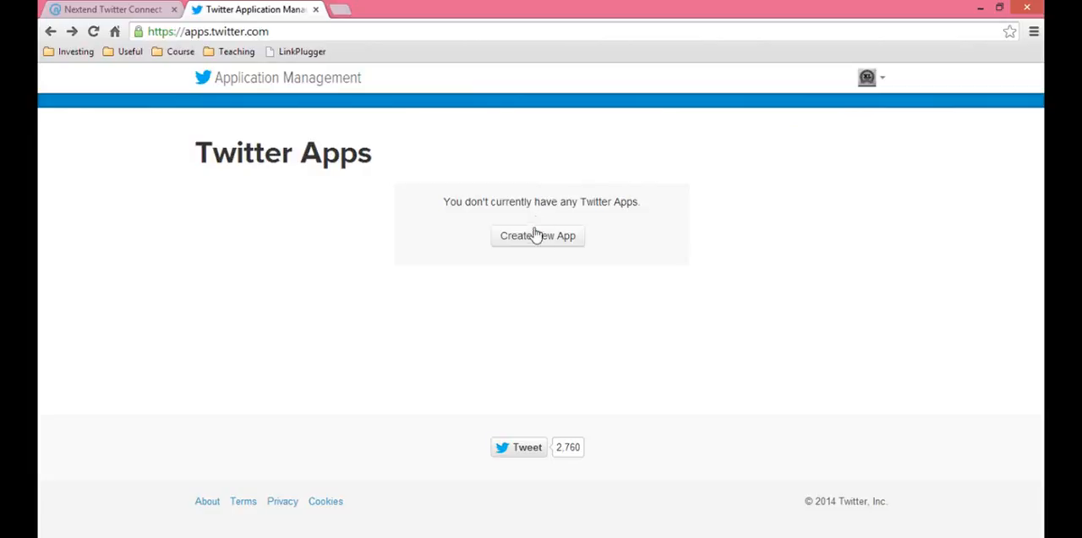
left_click(537, 237)
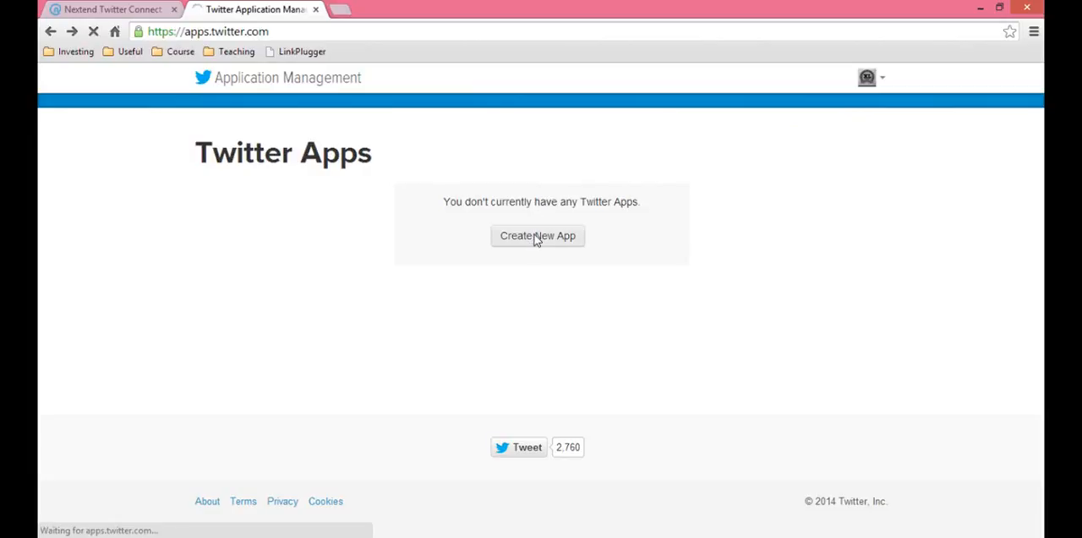
Name the app IMXL with description IMXL University
left_click(538, 235)
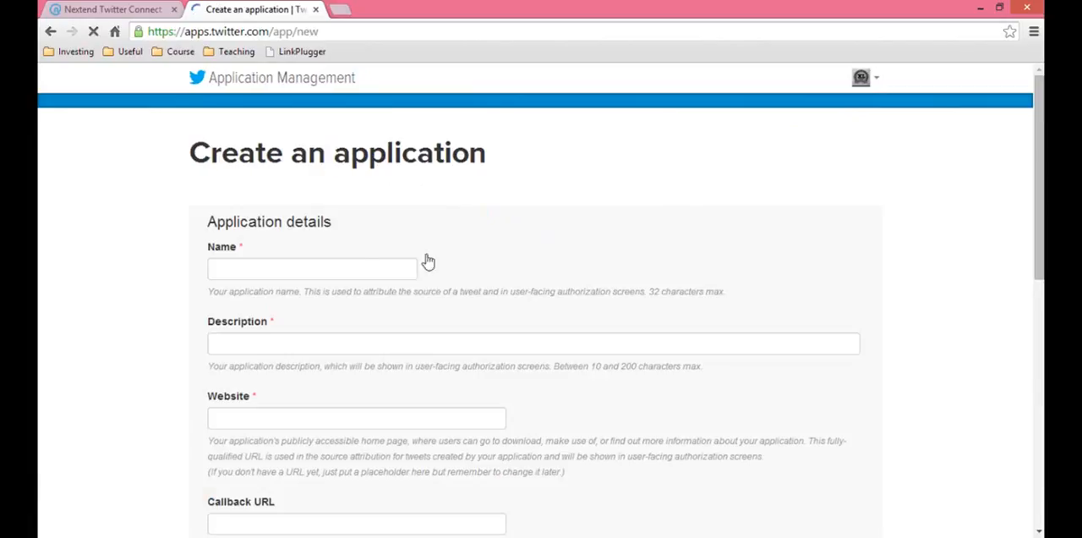
type("IMXL")
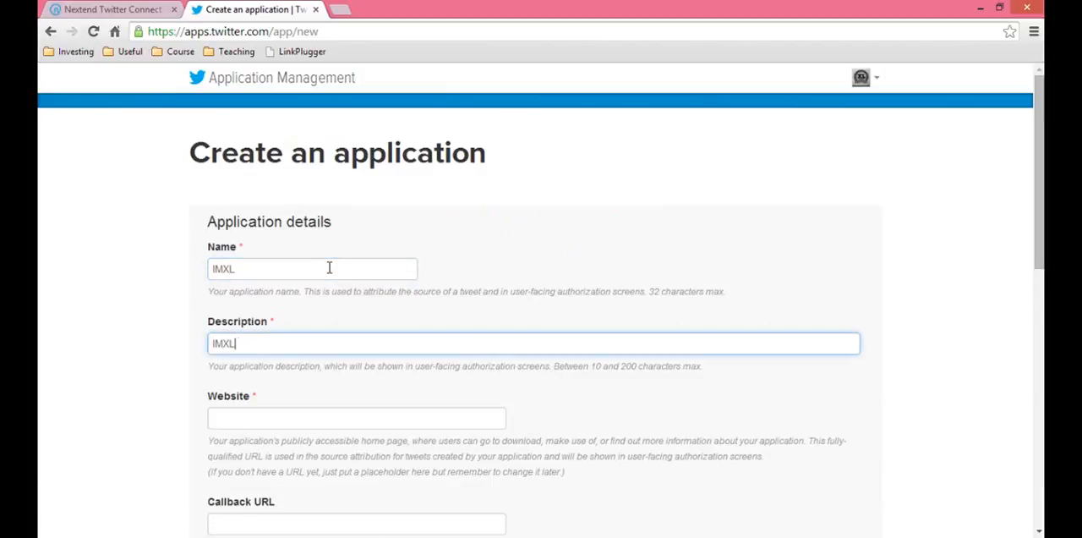
type("University")
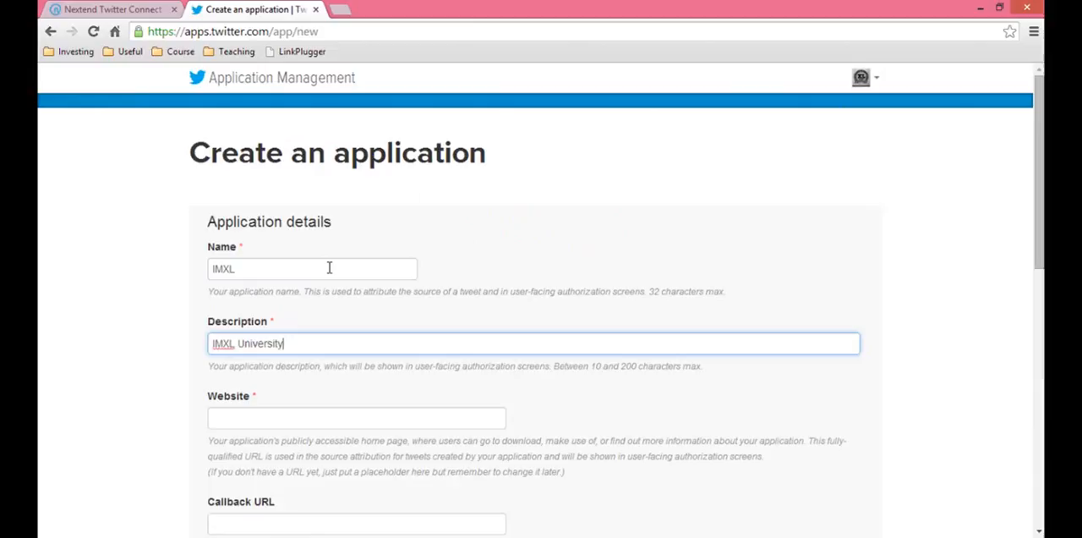
type("http")
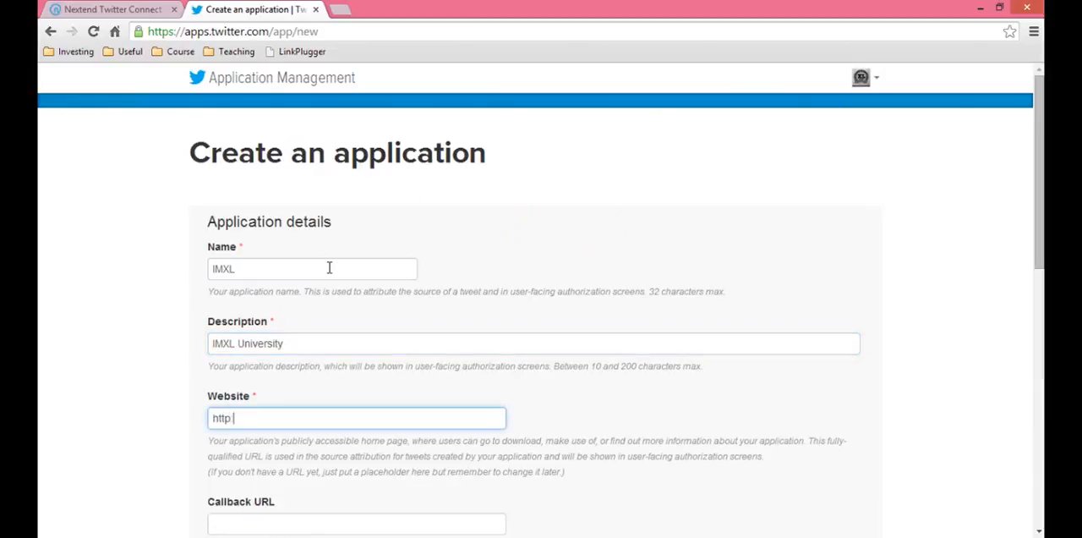
type("://www")
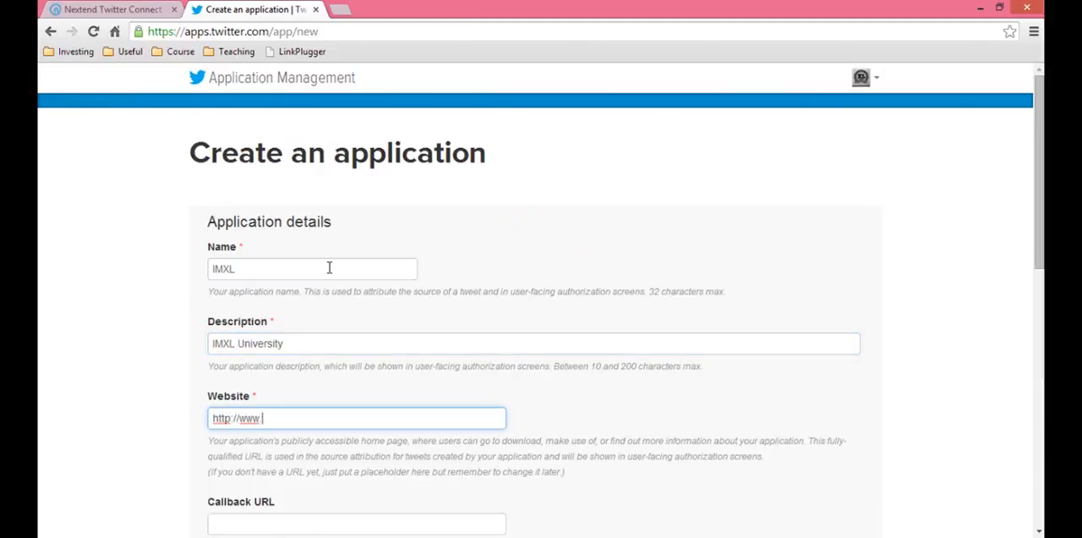
type("ininbox")
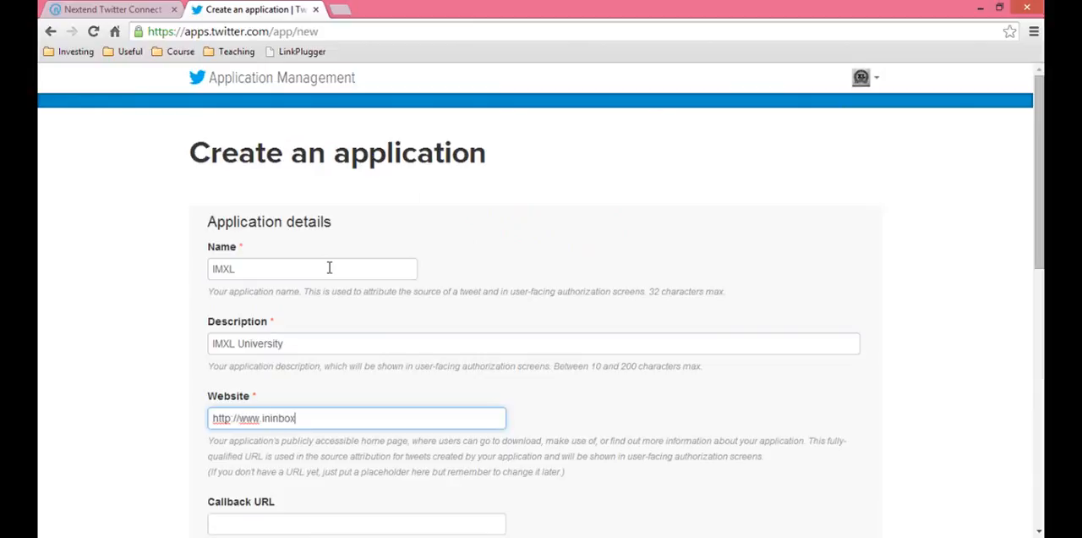
type(".com/ins")
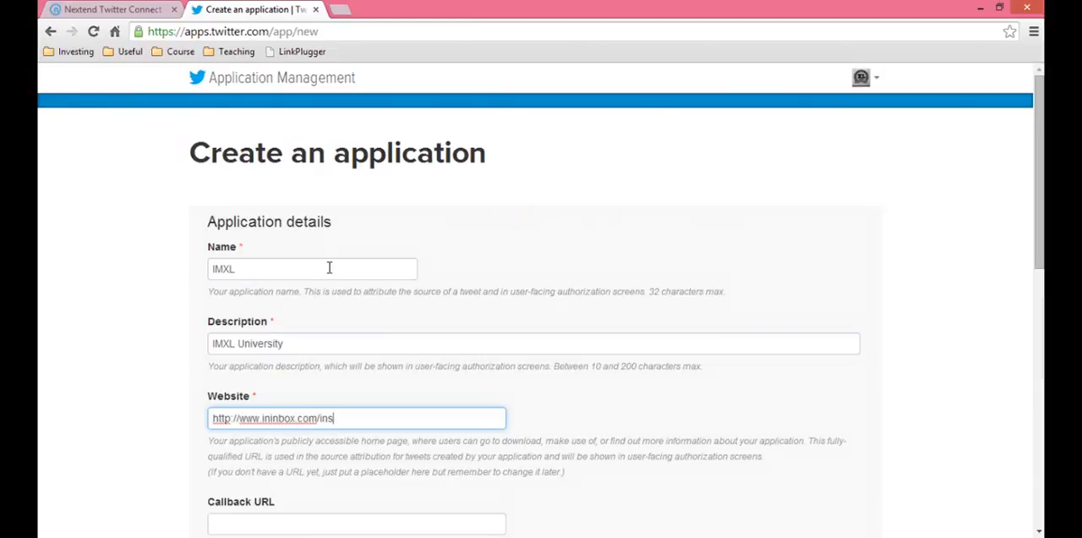
type("idedeal")
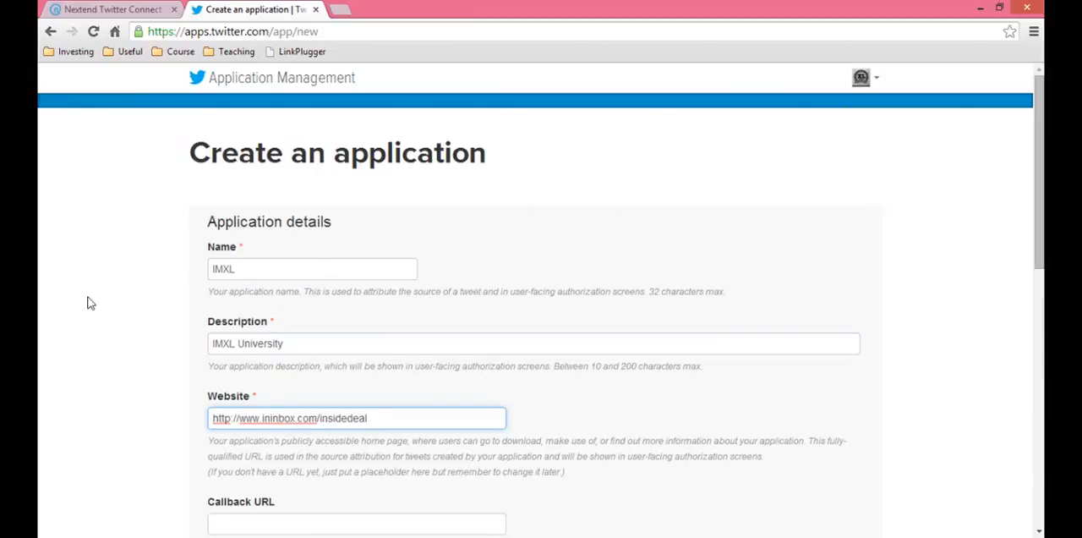
scroll("down", 3)
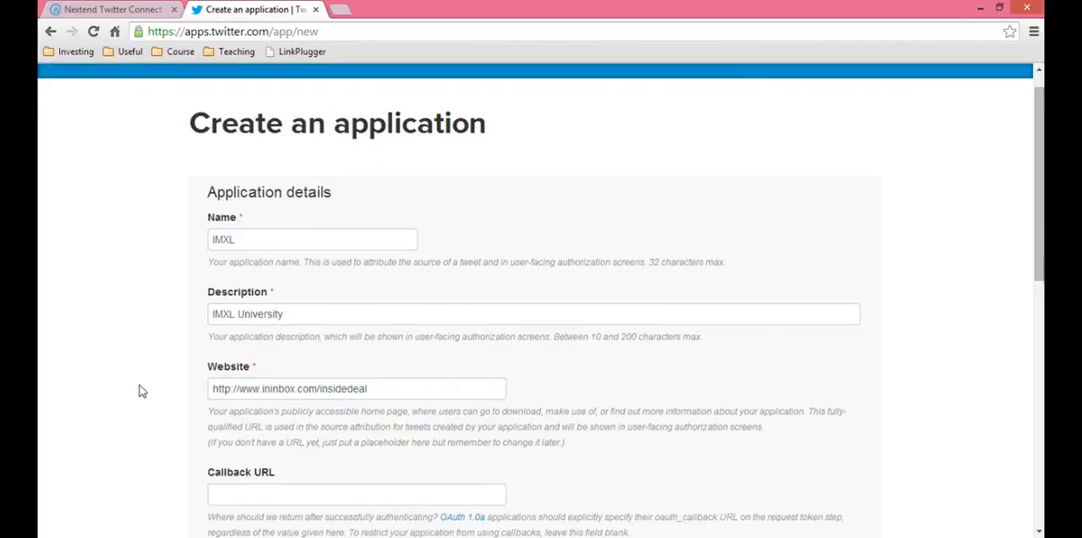
scroll("down", 3)
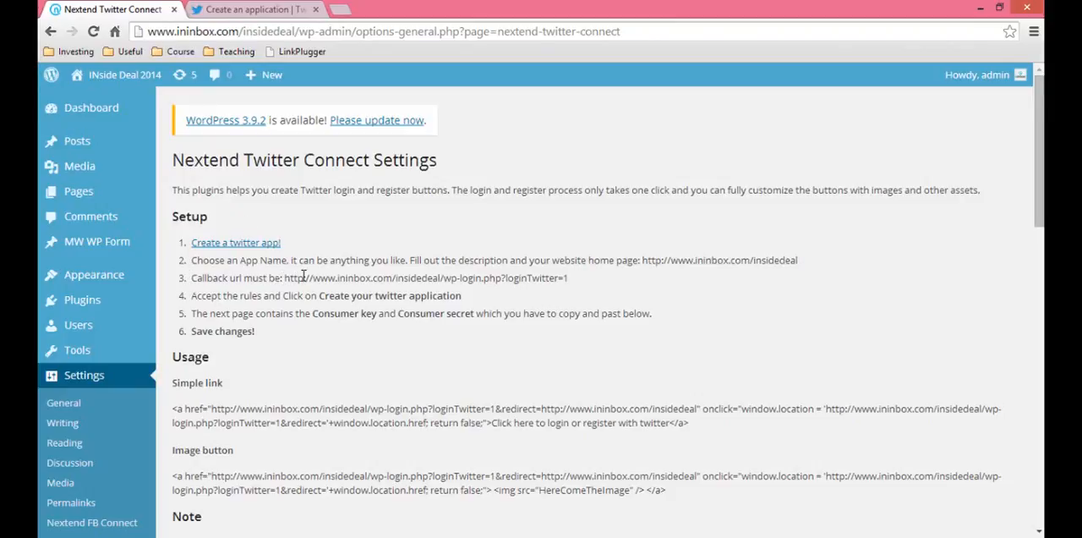
Copy the plugin's callback URL ending wp-login.php?loginTwitter=1 into the app's Callback URL
double_click(423, 277)
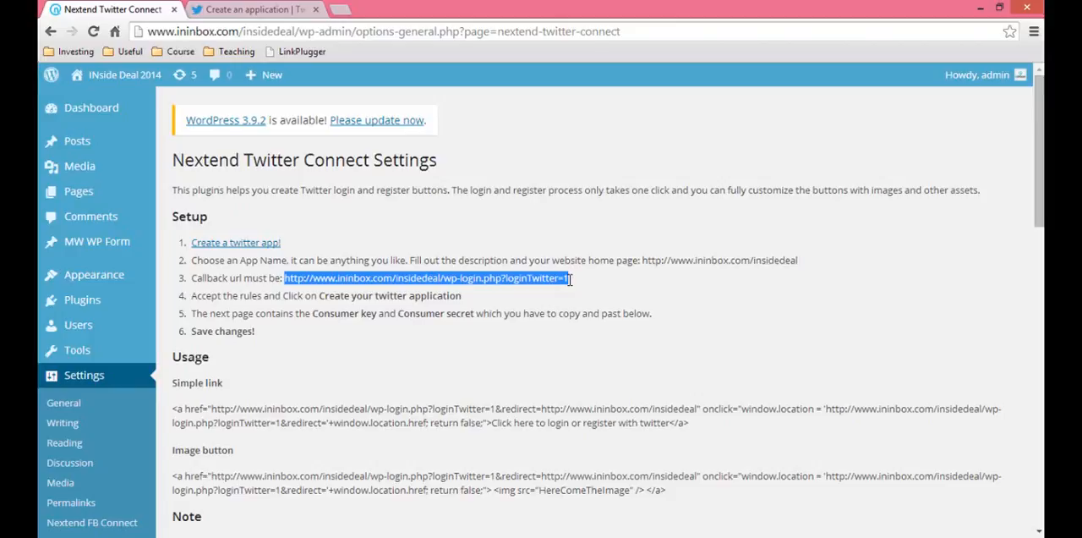
mouse_move(254, 10)
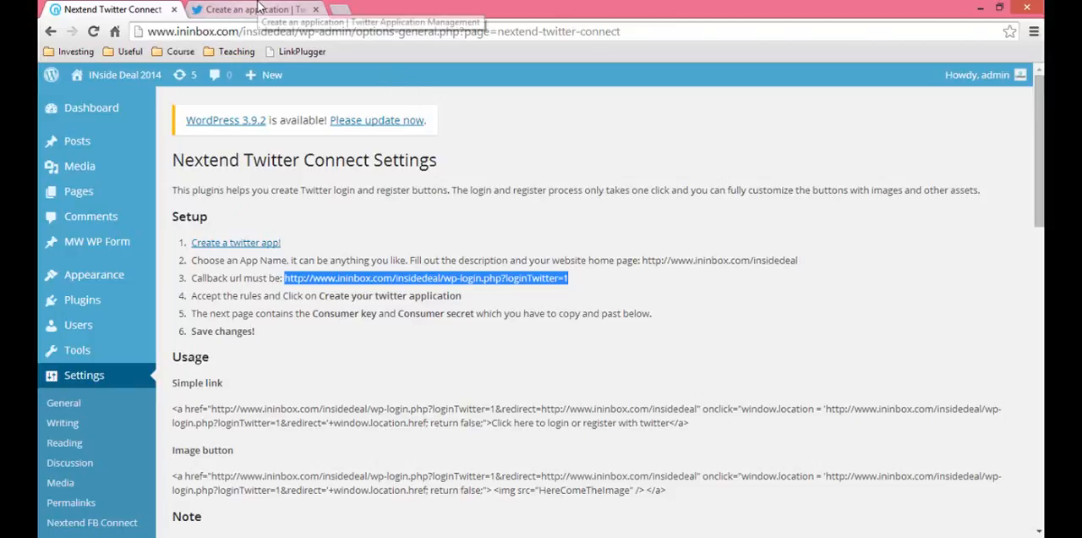
left_click(254, 10)
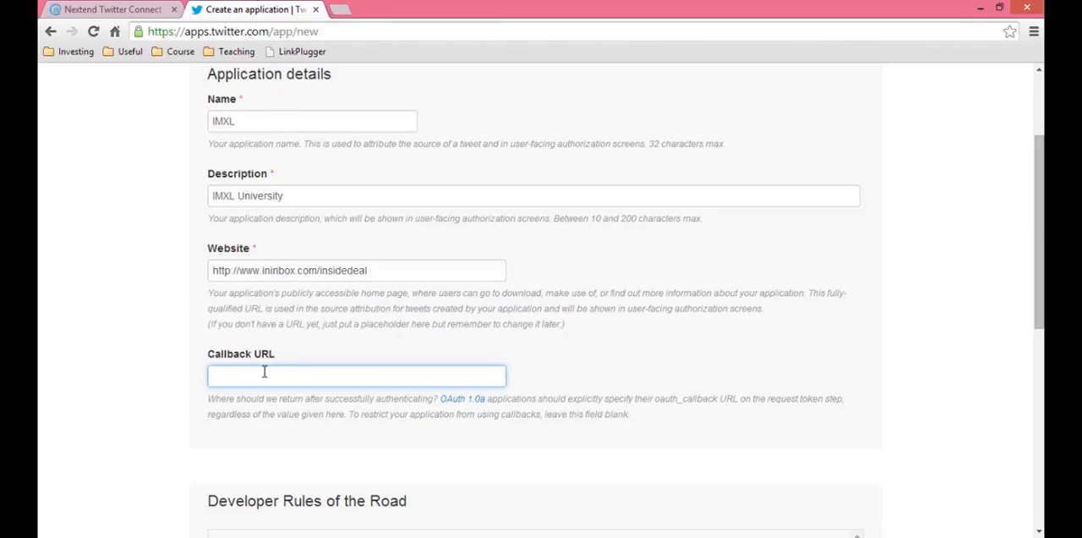
type("http://www.ininbox.com/insidedeal/wp-login.php?loginTwitter=1")
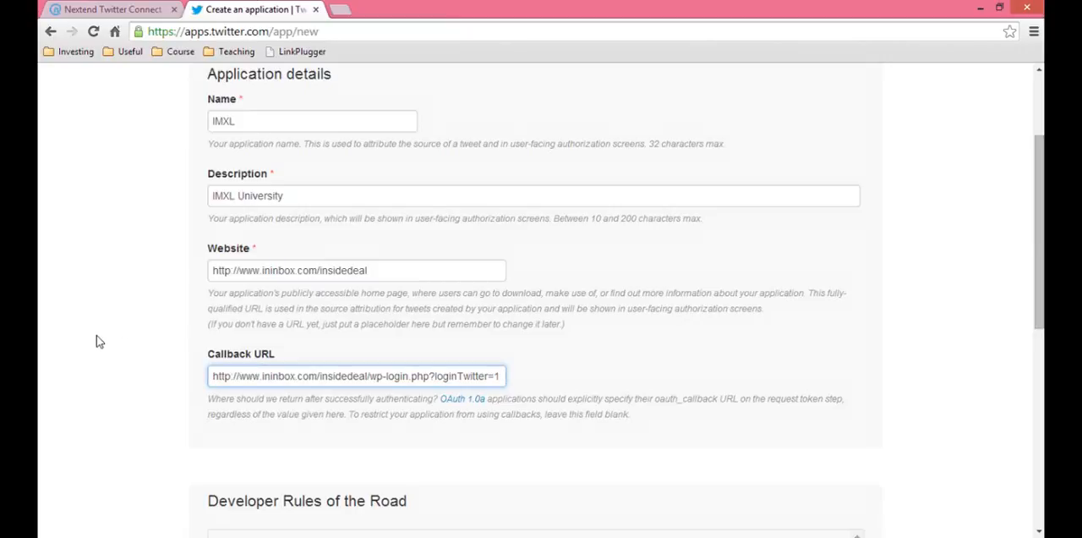
scroll("down", 3)
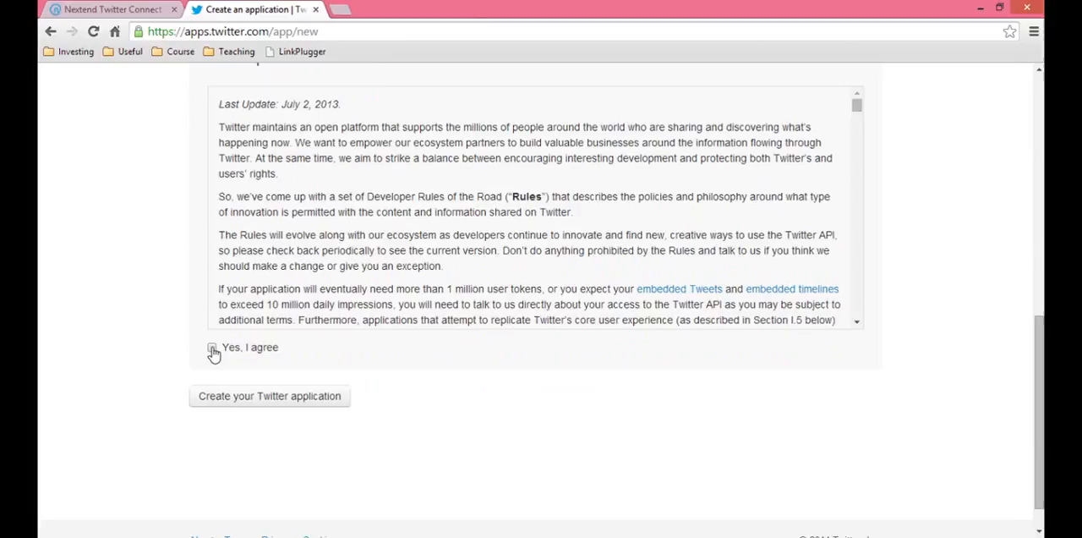
Agree to the Developer Rules of the Road and create the IMXL Twitter application
left_click(213, 346)
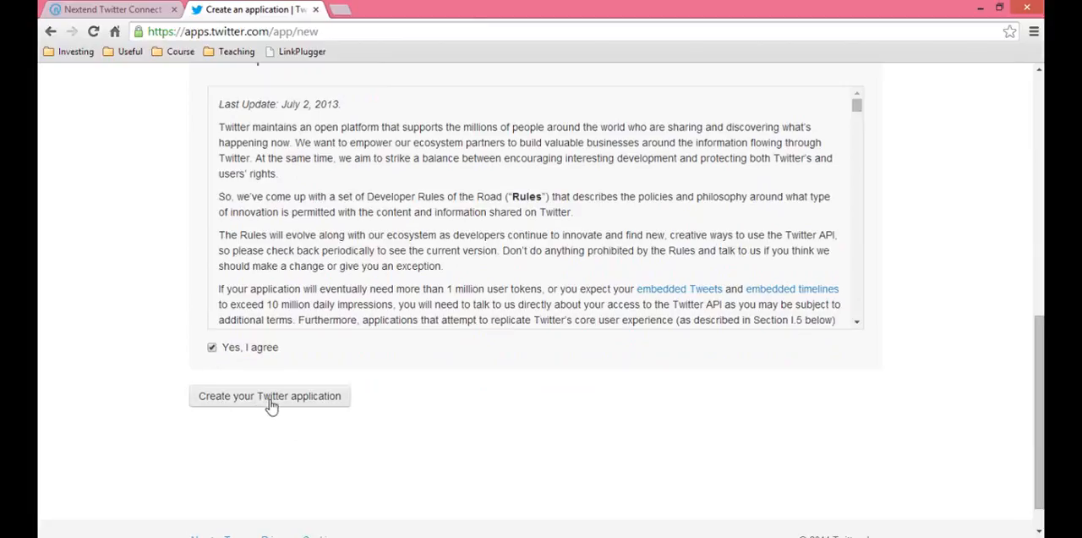
left_click(271, 396)
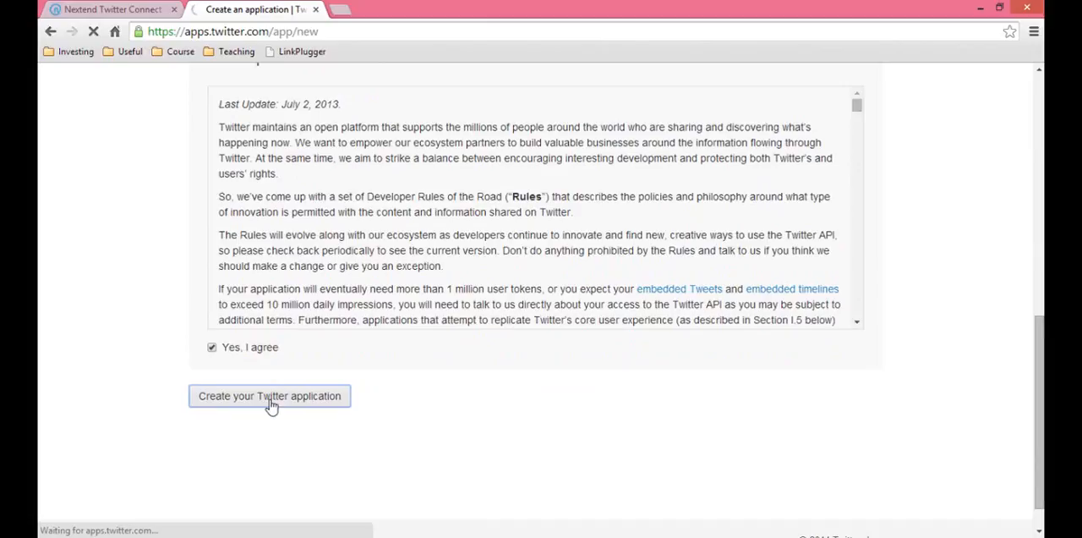
left_click(268, 395)
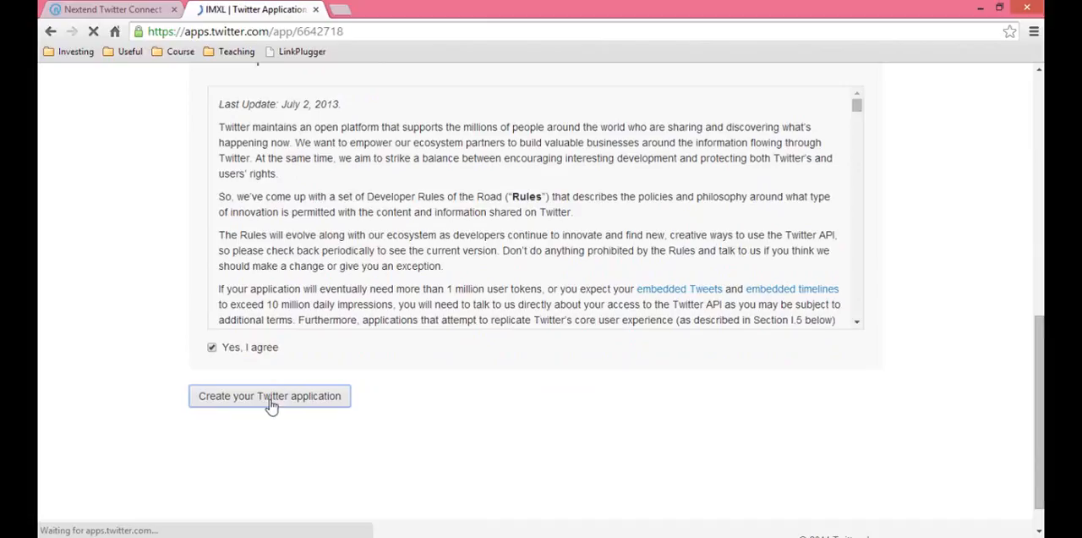
left_click(270, 395)
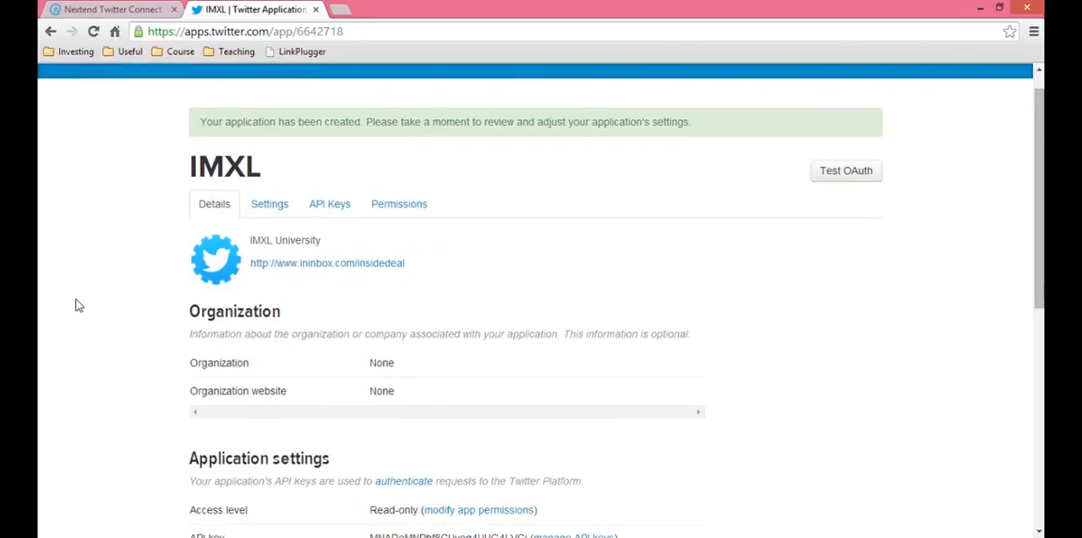
In the app's Settings, allow the application to be used to Sign in with Twitter
scroll("down", 3)
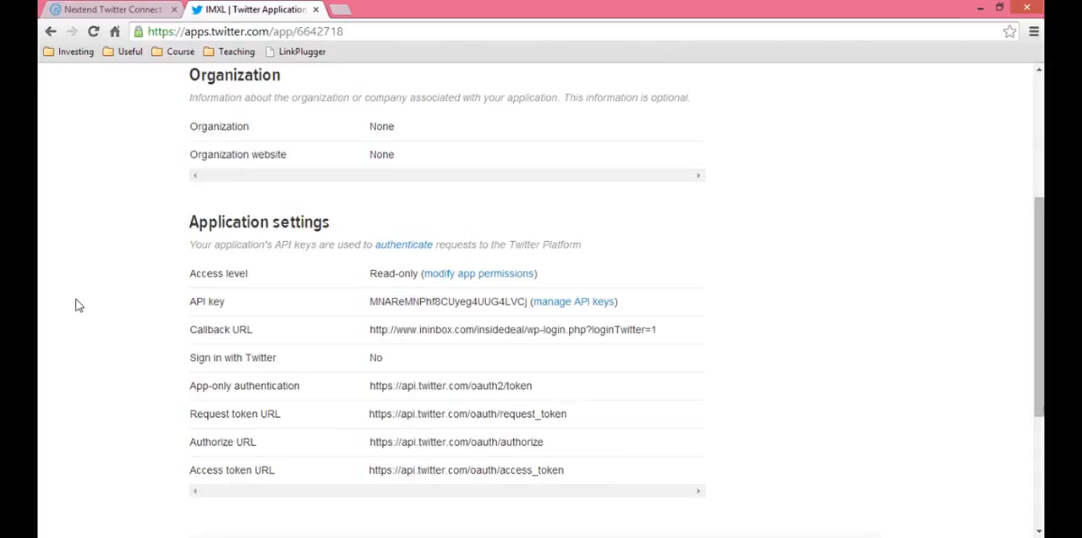
scroll("down", 3)
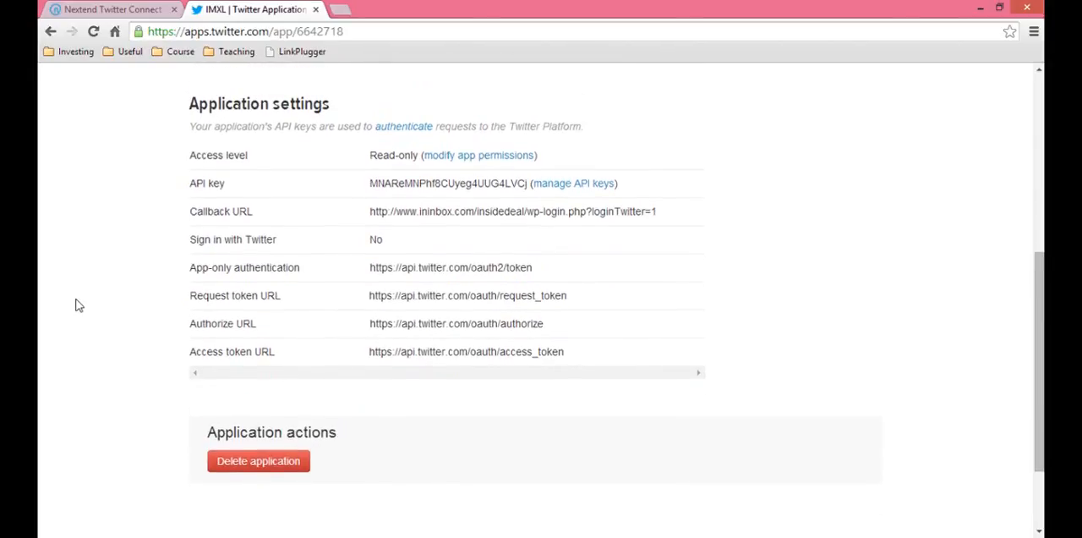
scroll("up", 3)
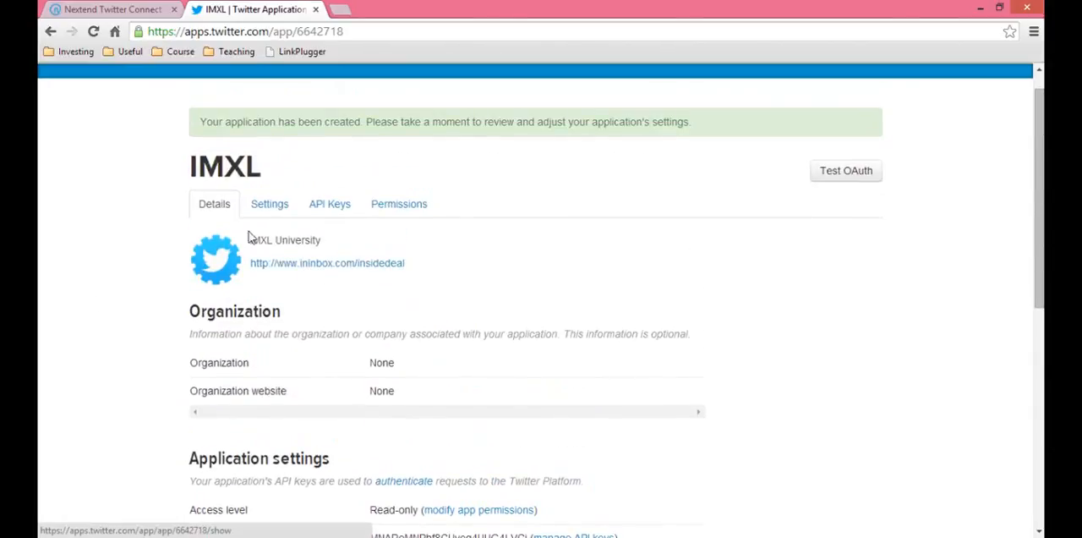
left_click(269, 204)
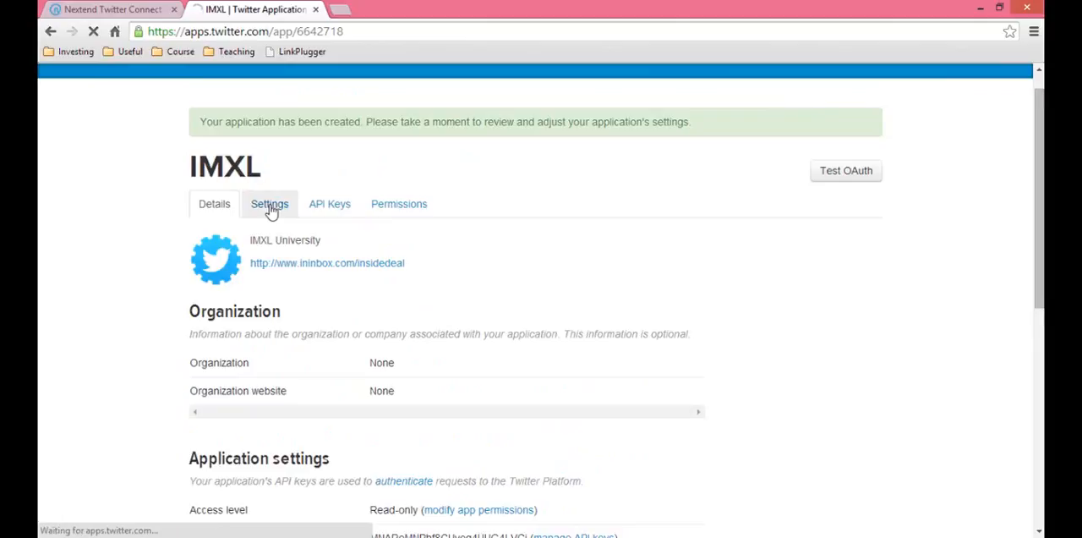
left_click(271, 204)
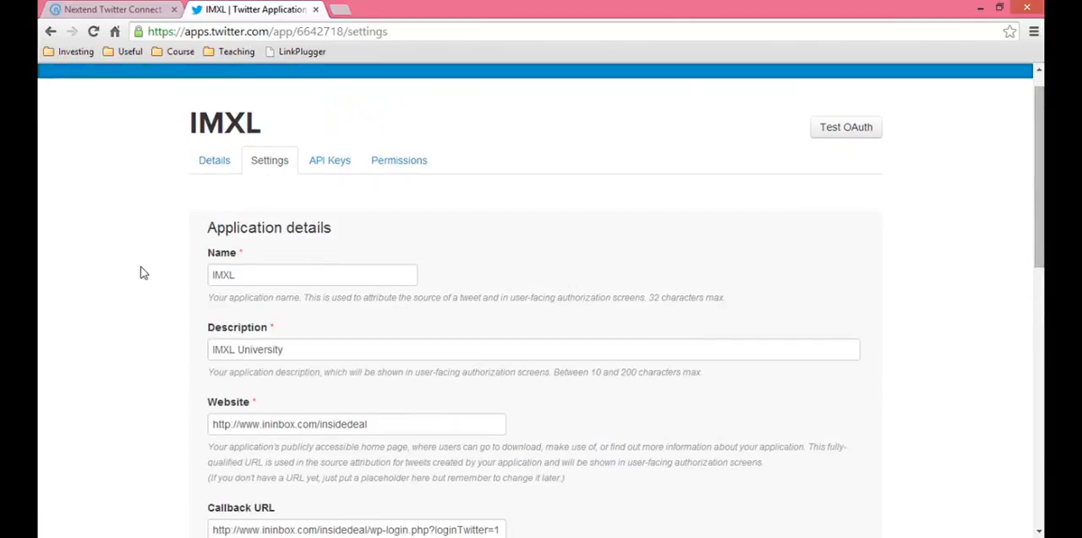
scroll("down", 3)
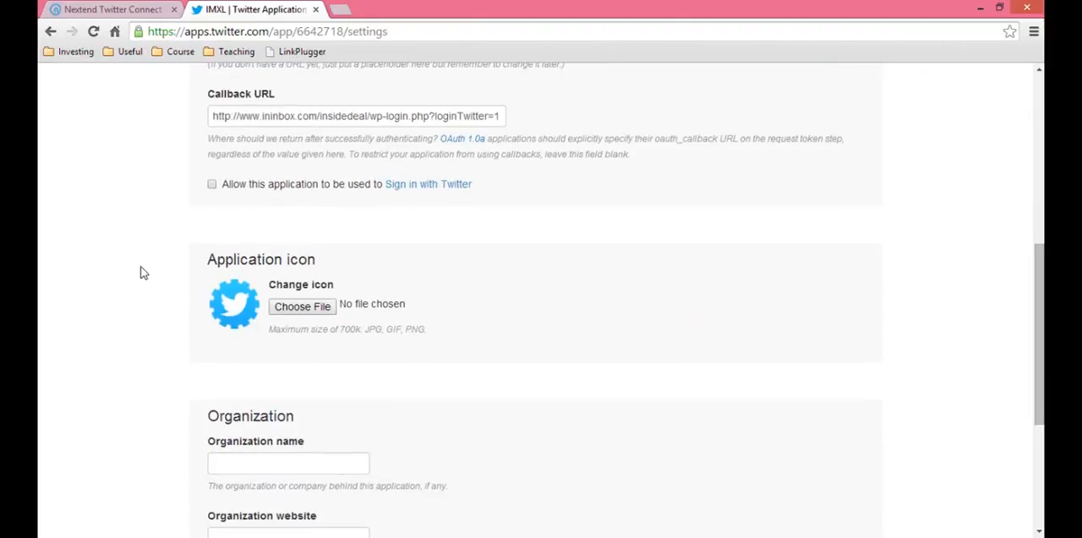
mouse_move(222, 188)
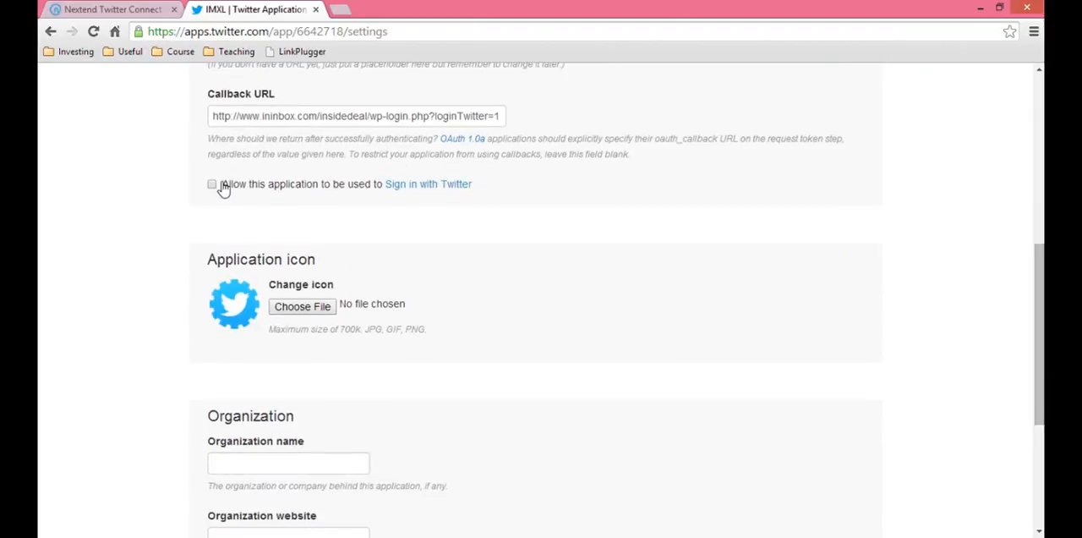
left_click(213, 184)
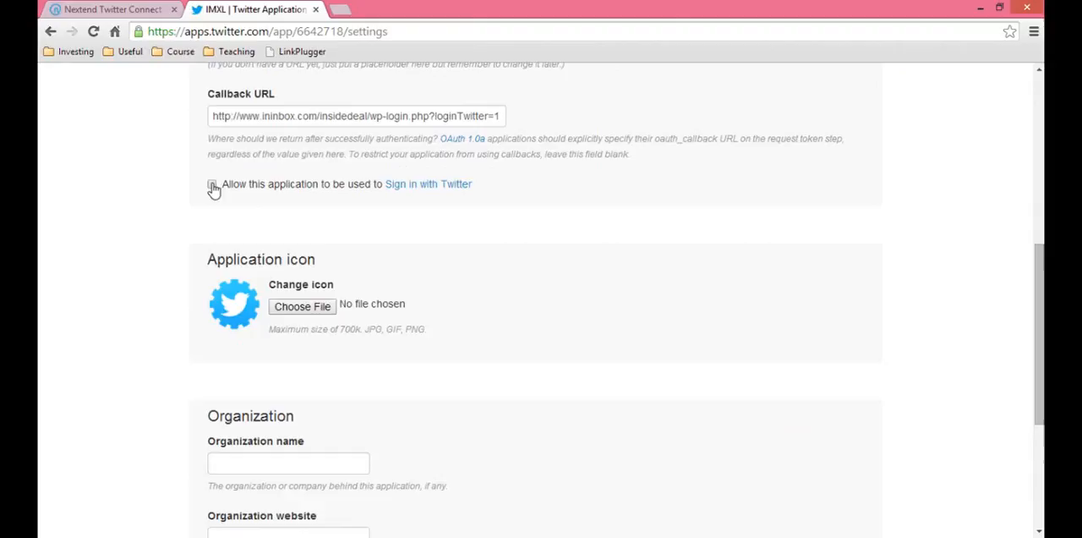
left_click(211, 182)
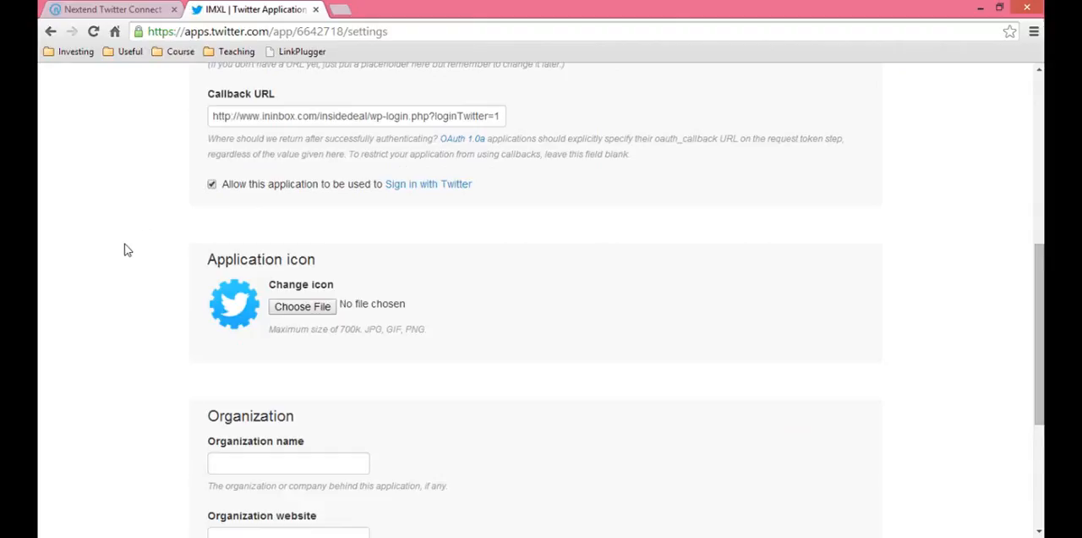
Update the app settings and bring up its API key and secret
scroll("down", 3)
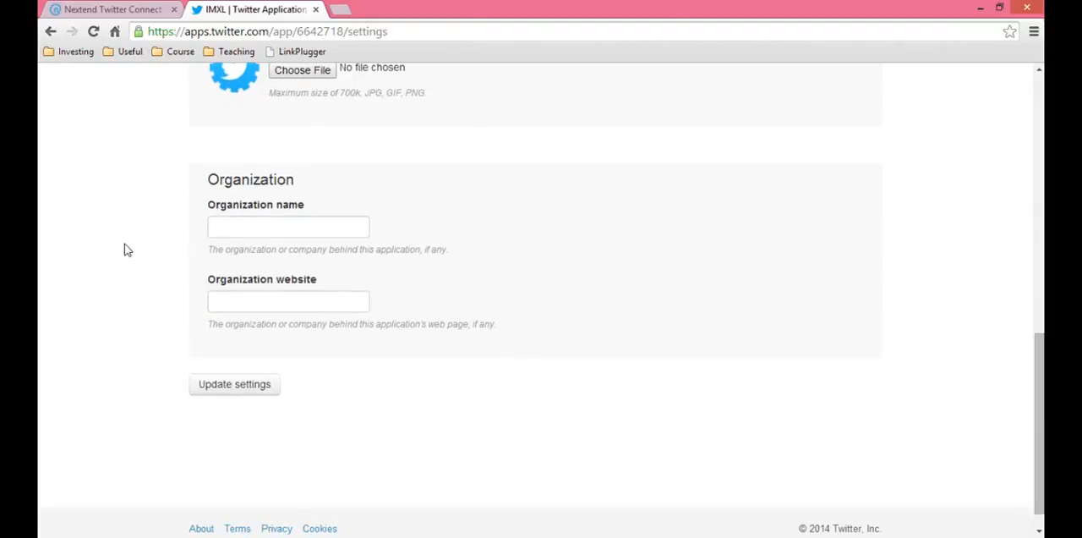
mouse_move(240, 391)
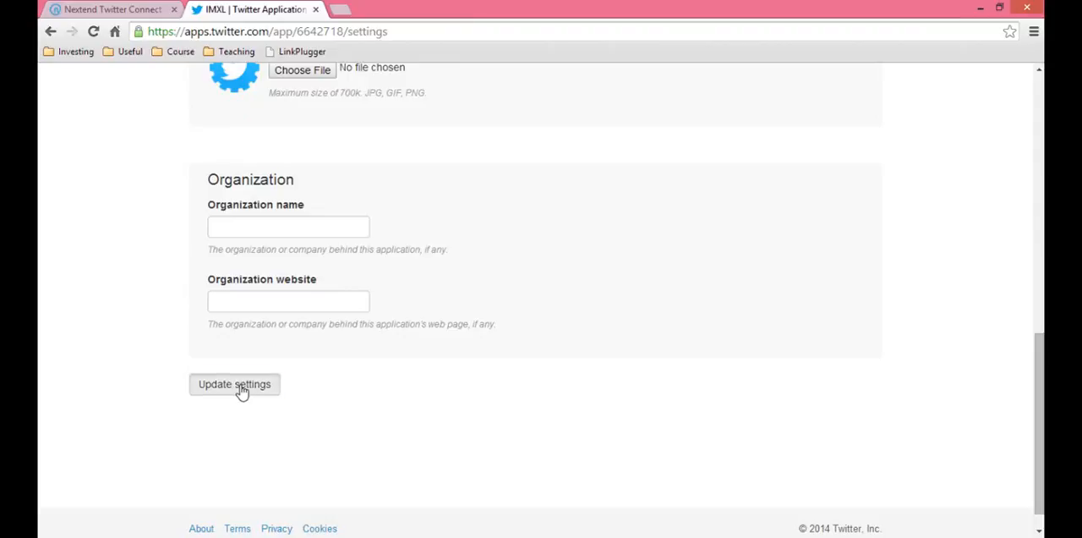
left_click(233, 384)
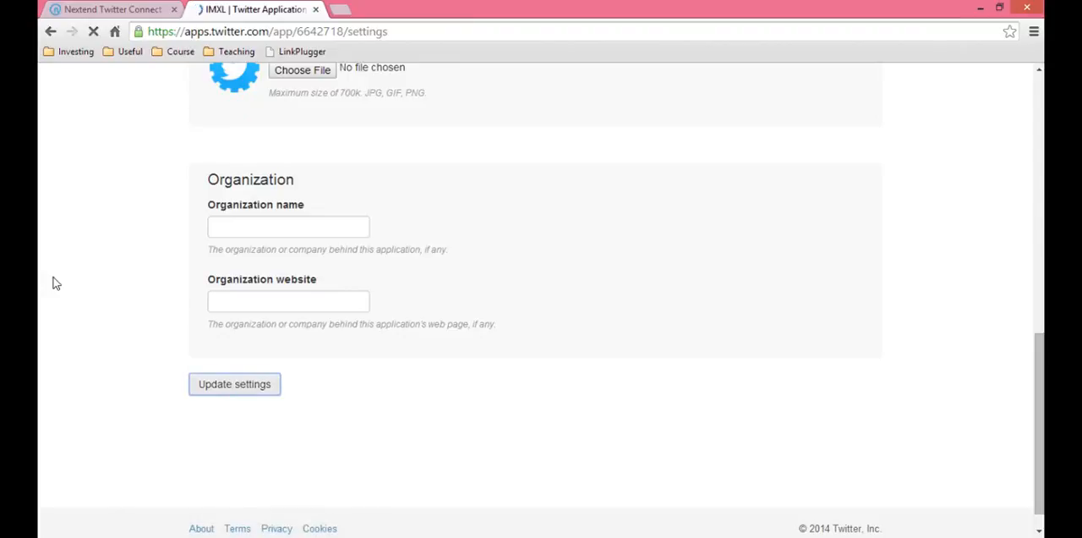
left_click(233, 384)
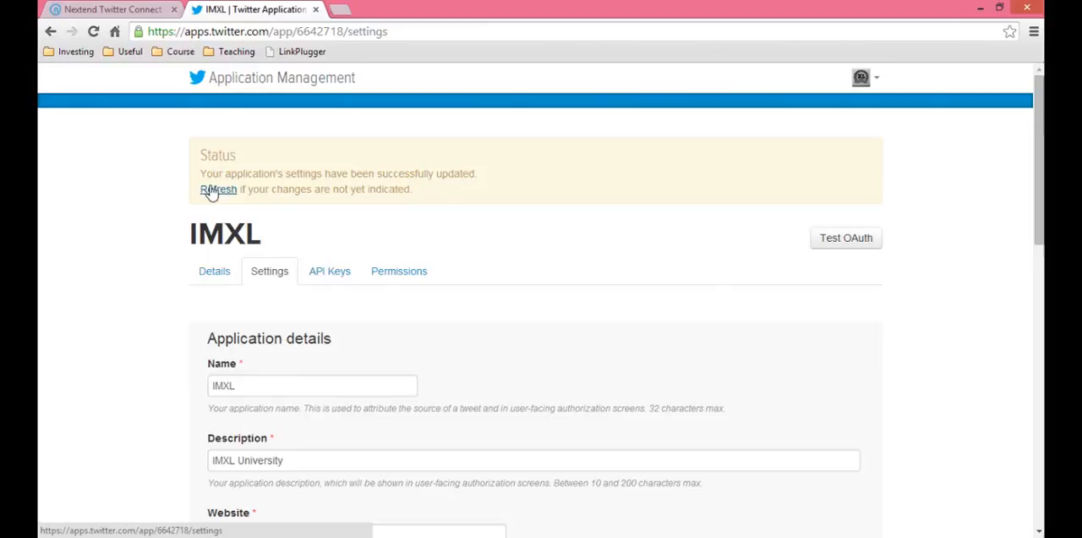
mouse_move(328, 263)
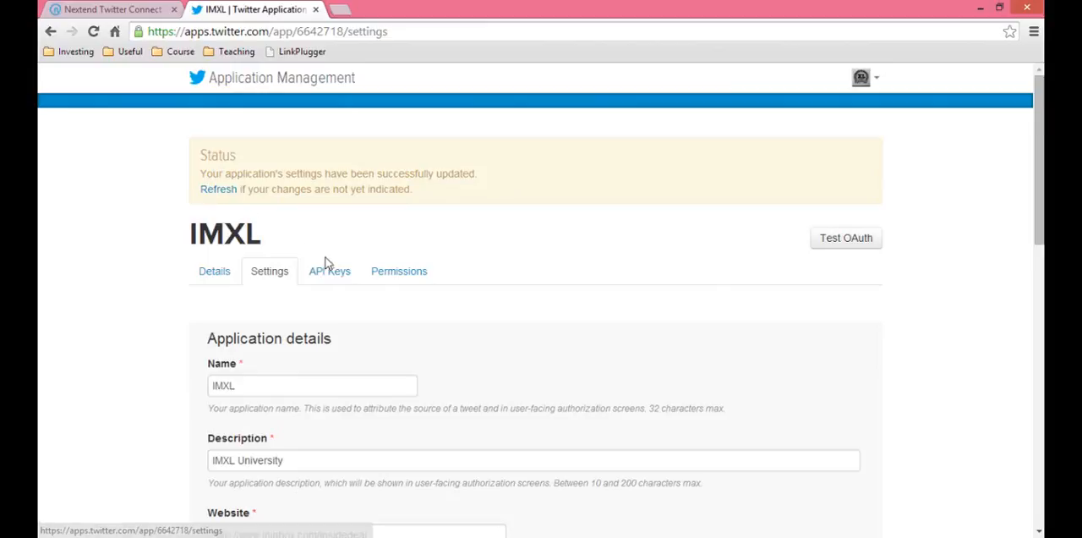
left_click(328, 270)
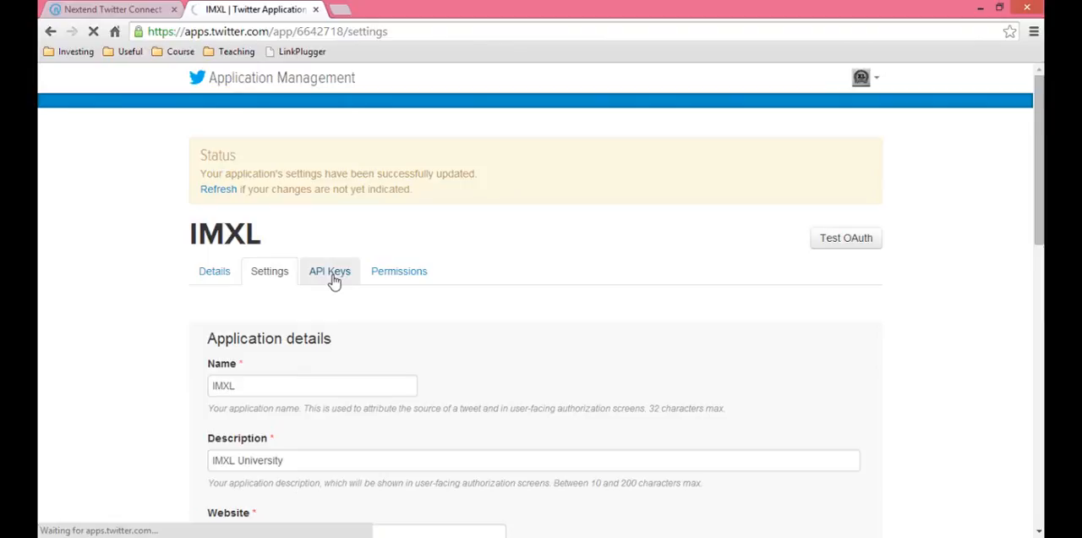
left_click(328, 270)
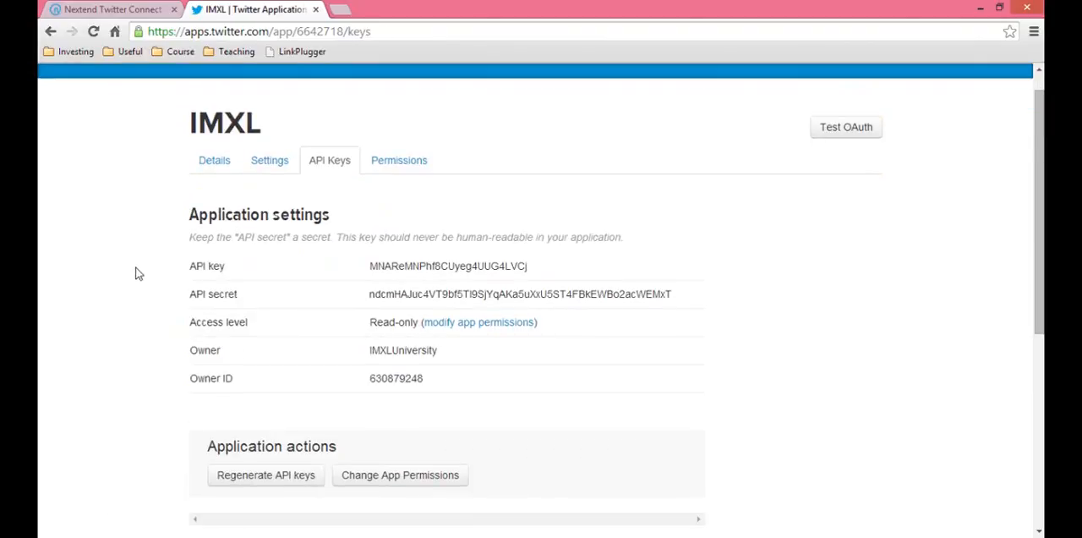
scroll("down", 3)
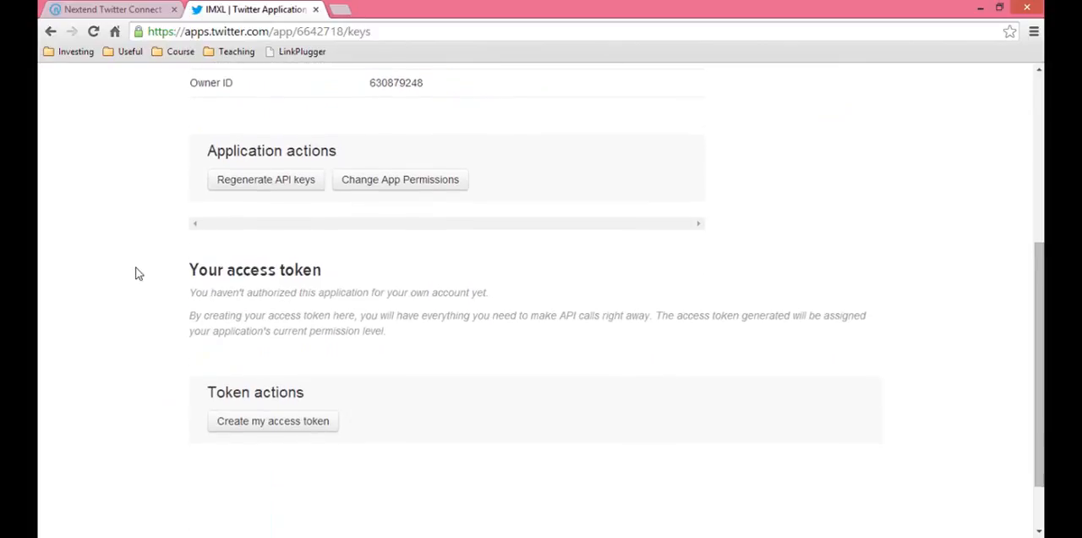
scroll("up", 3)
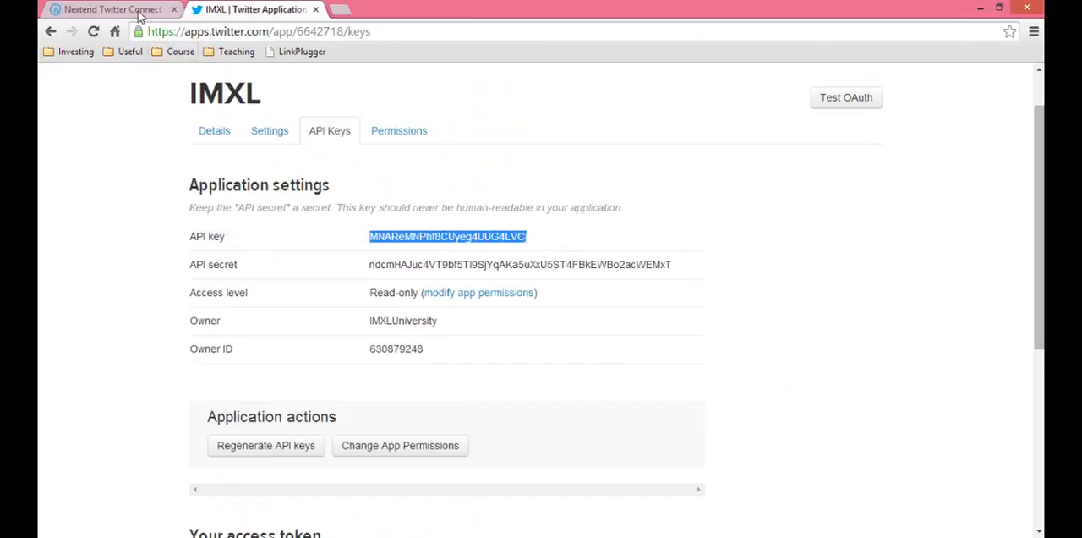
left_click(109, 10)
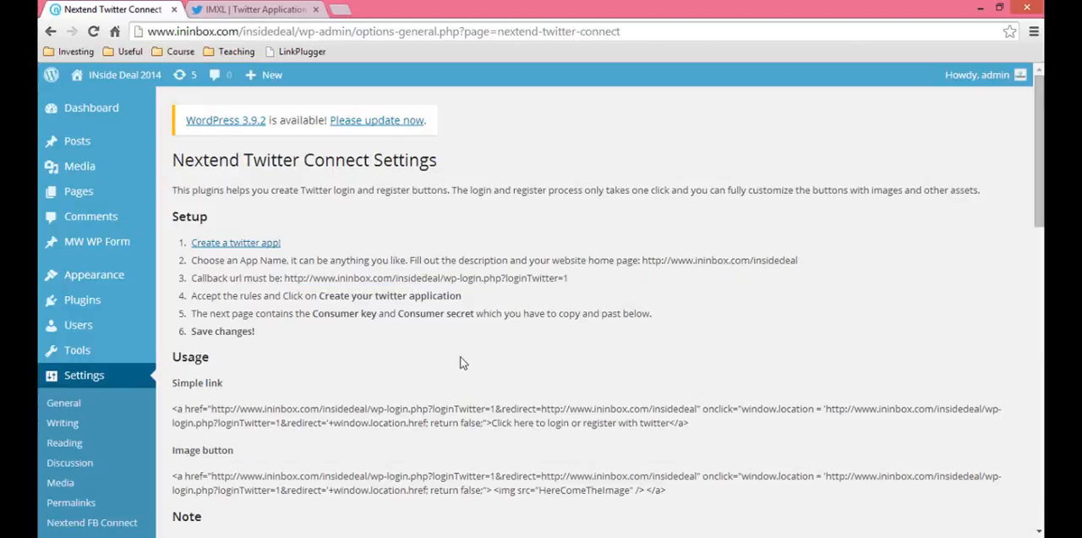
scroll("down", 3)
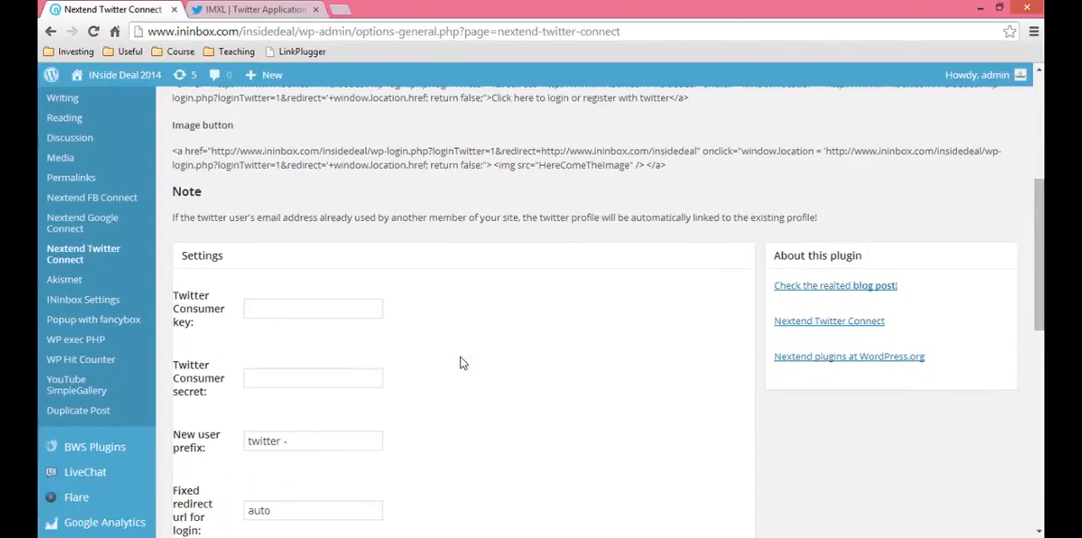
scroll("down", 3)
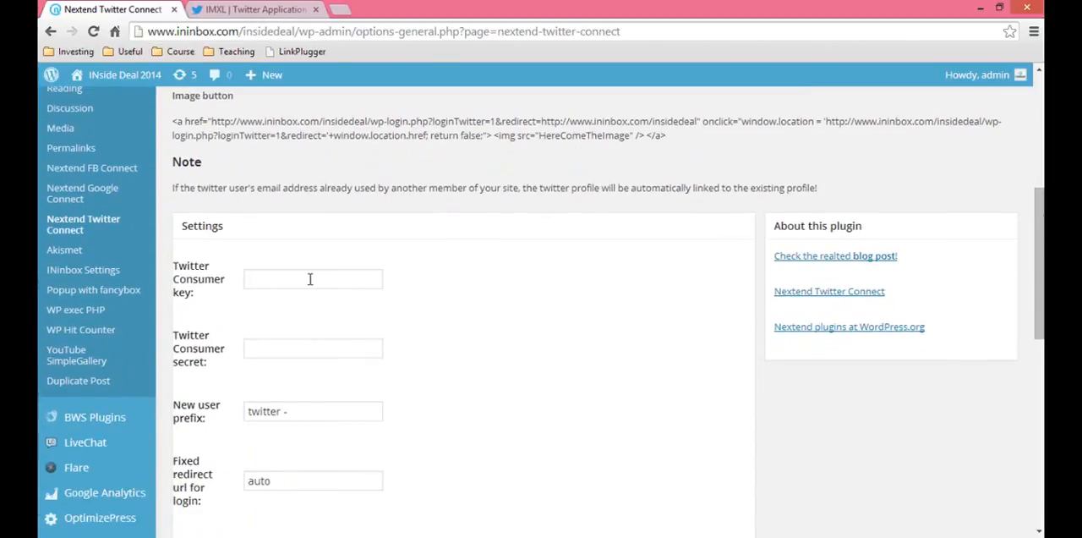
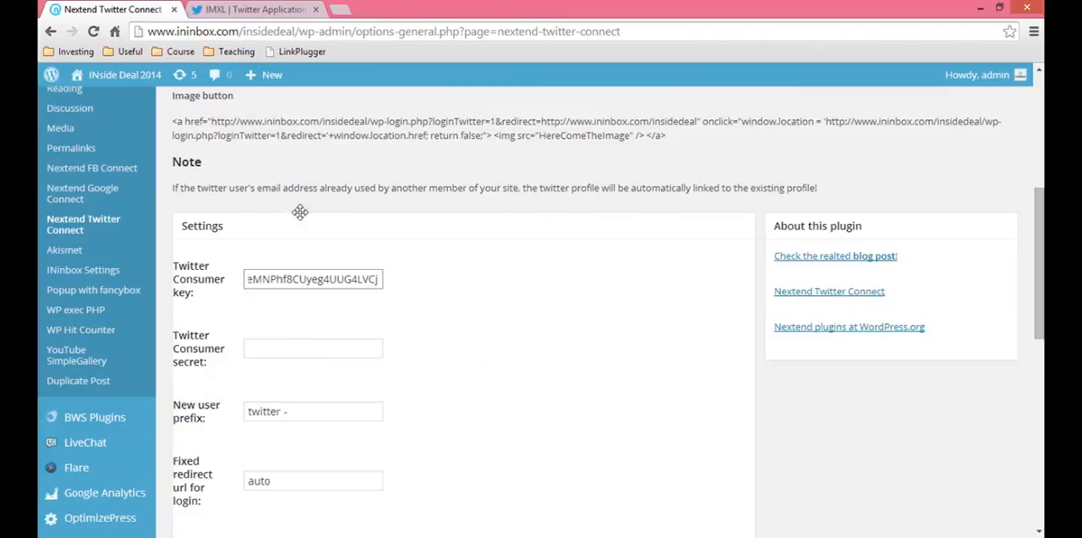
left_click(254, 10)
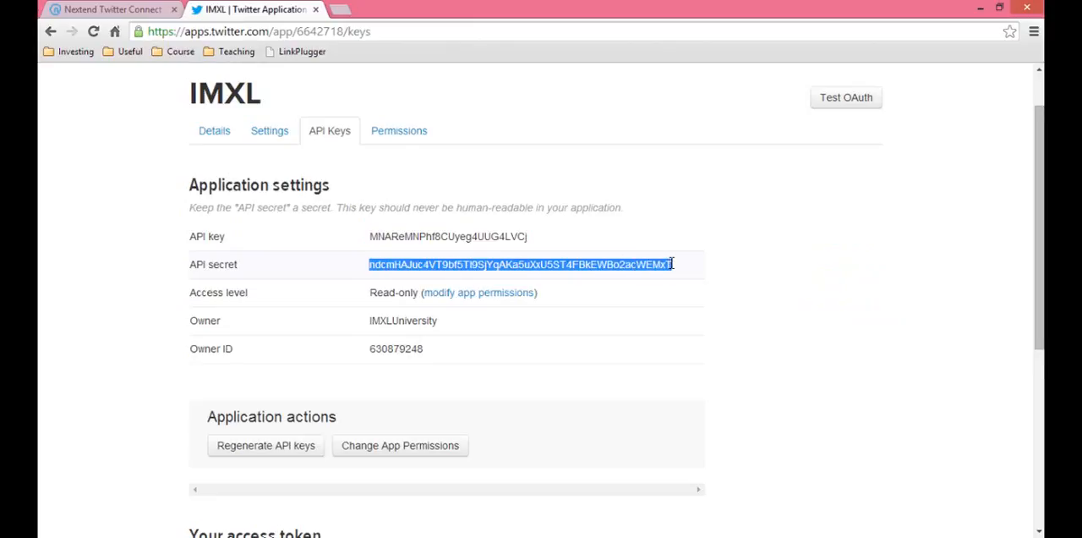
left_click(110, 10)
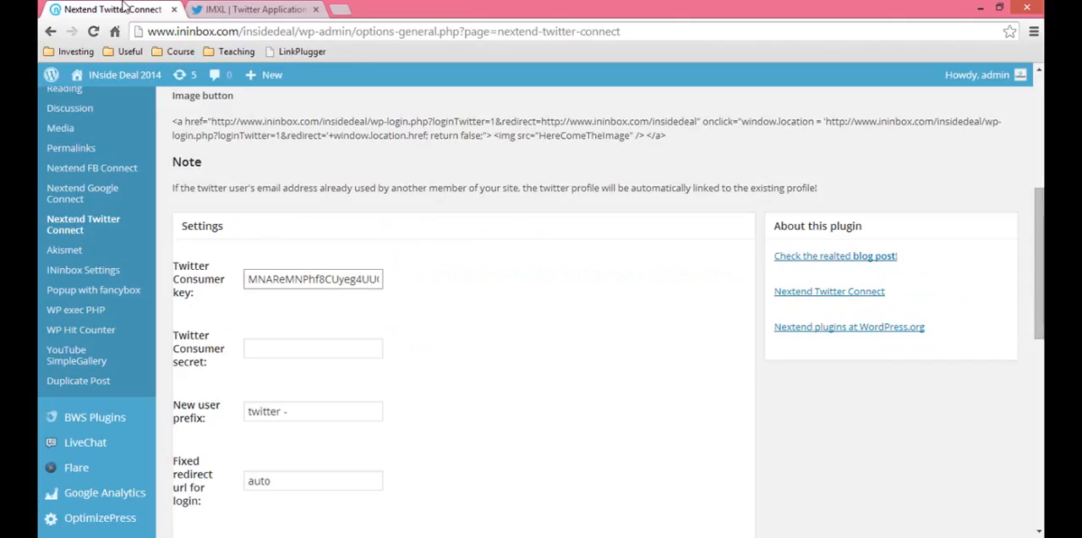
left_click(313, 348)
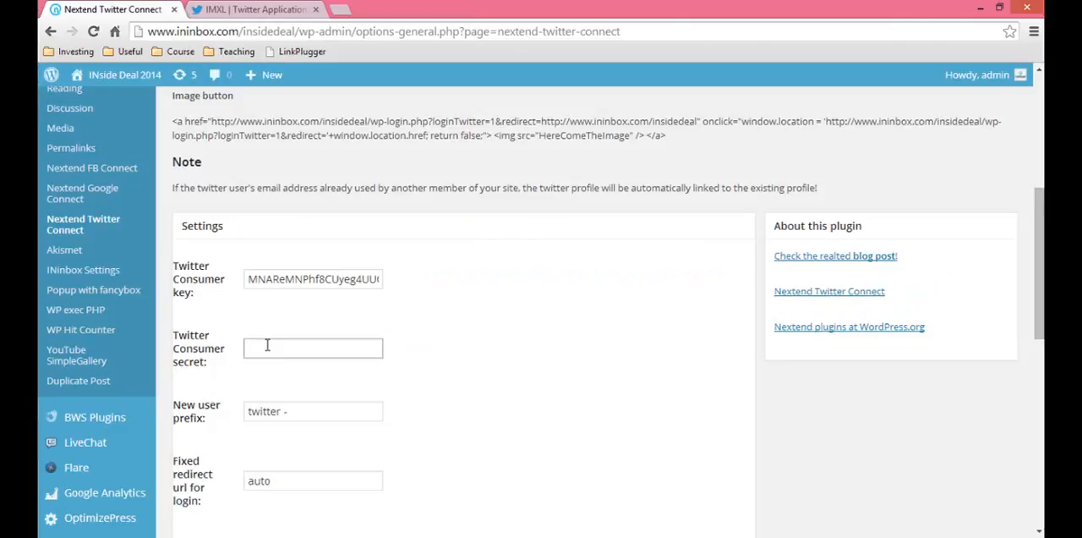
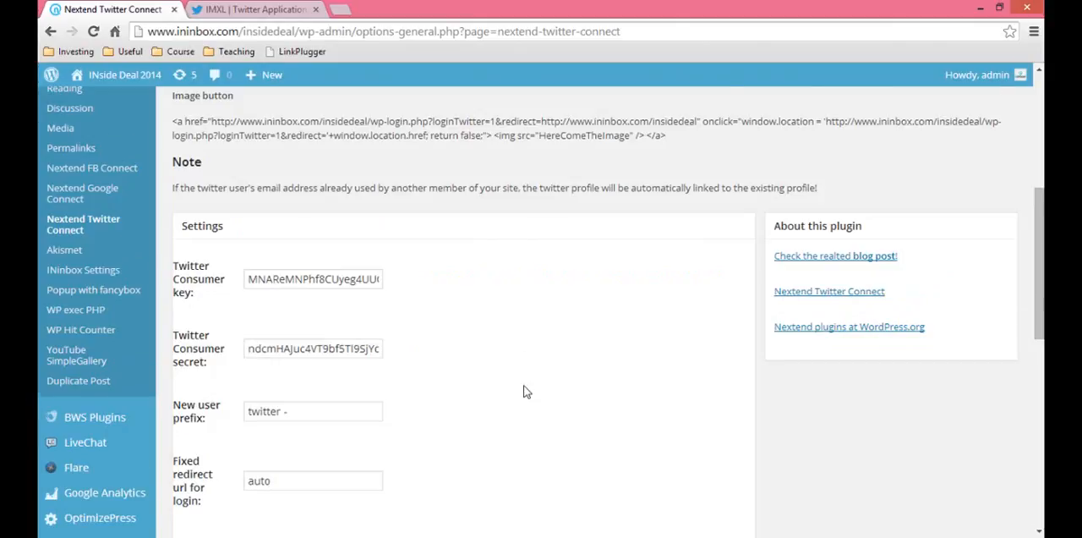
scroll("down", 3)
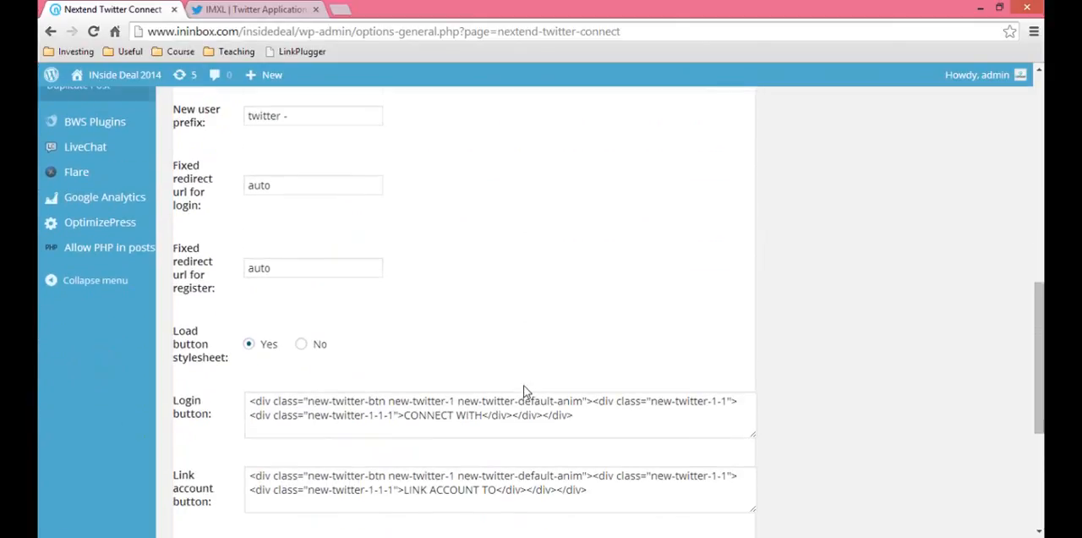
Save the Nextend Twitter Connect settings to get the Configuration updated notice
scroll("down", 3)
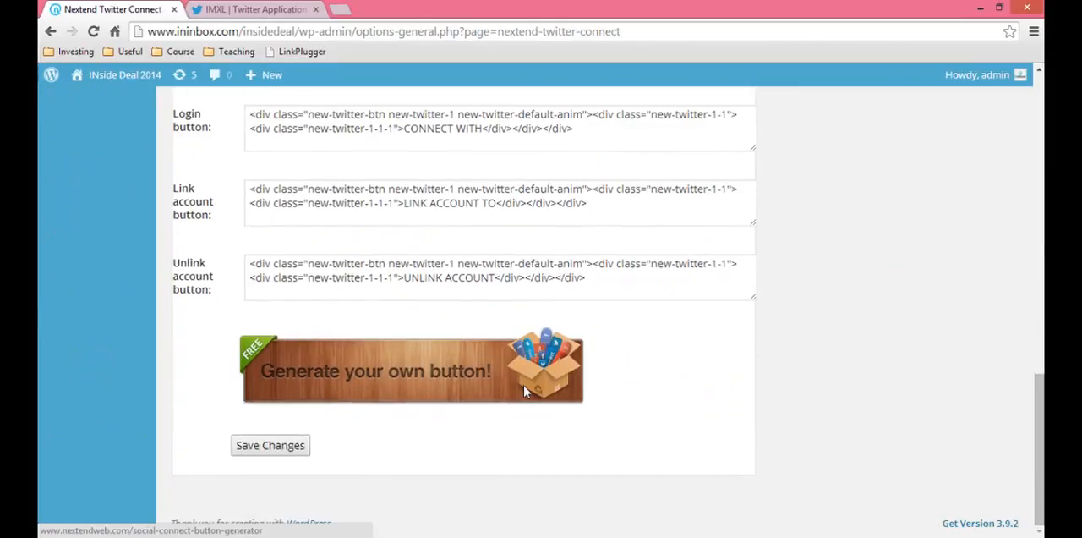
left_click(271, 444)
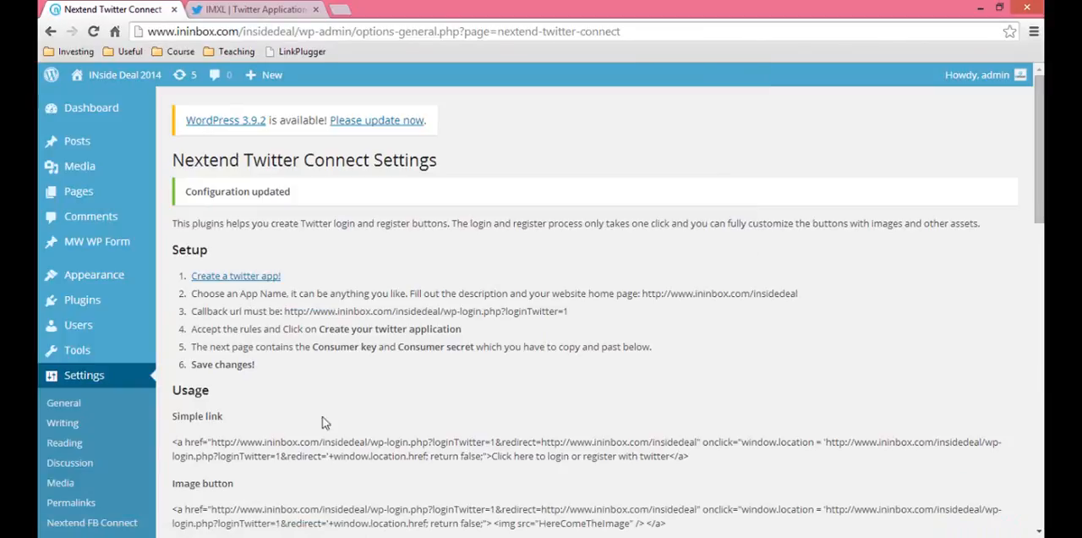
mouse_move(676, 169)
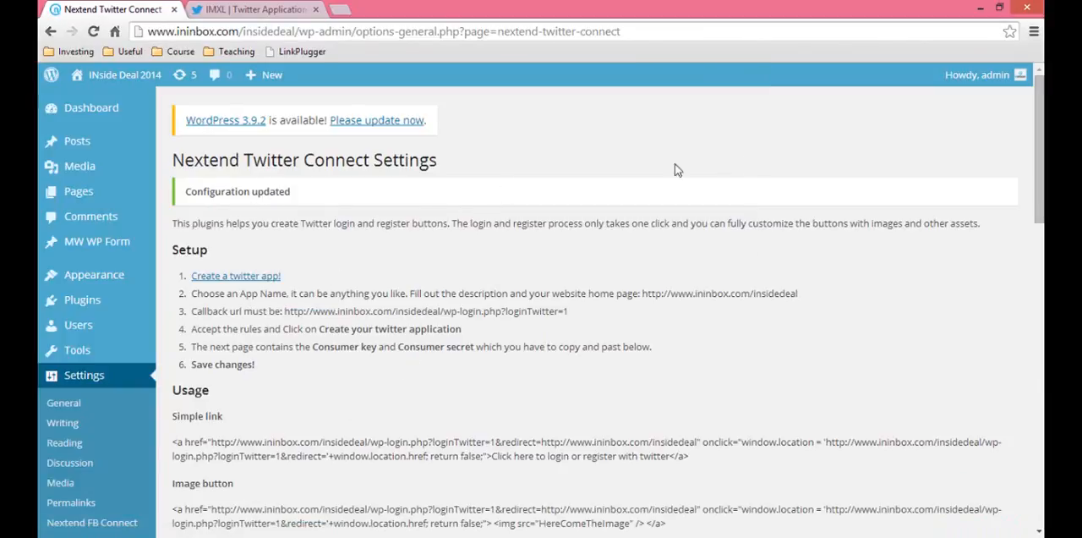
Log out via Howdy, admin so the login page shows Connect with Twitter
left_click(977, 75)
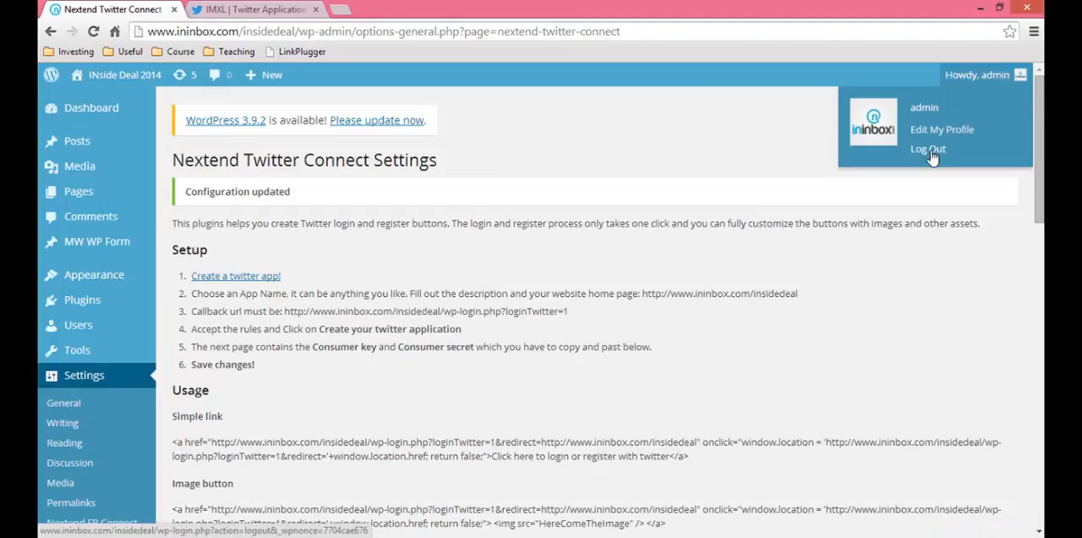
left_click(927, 149)
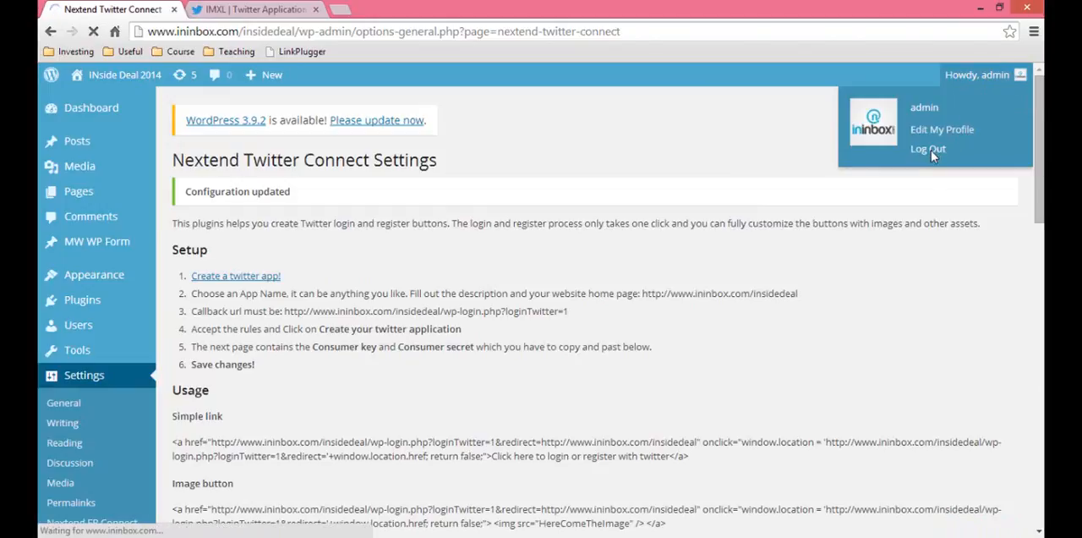
left_click(927, 149)
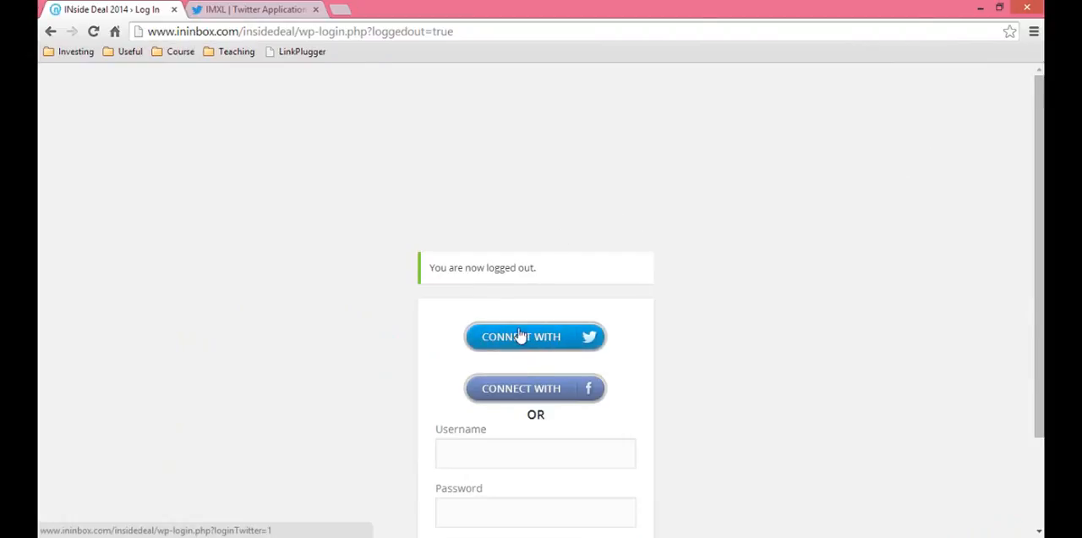
mouse_move(350, 296)
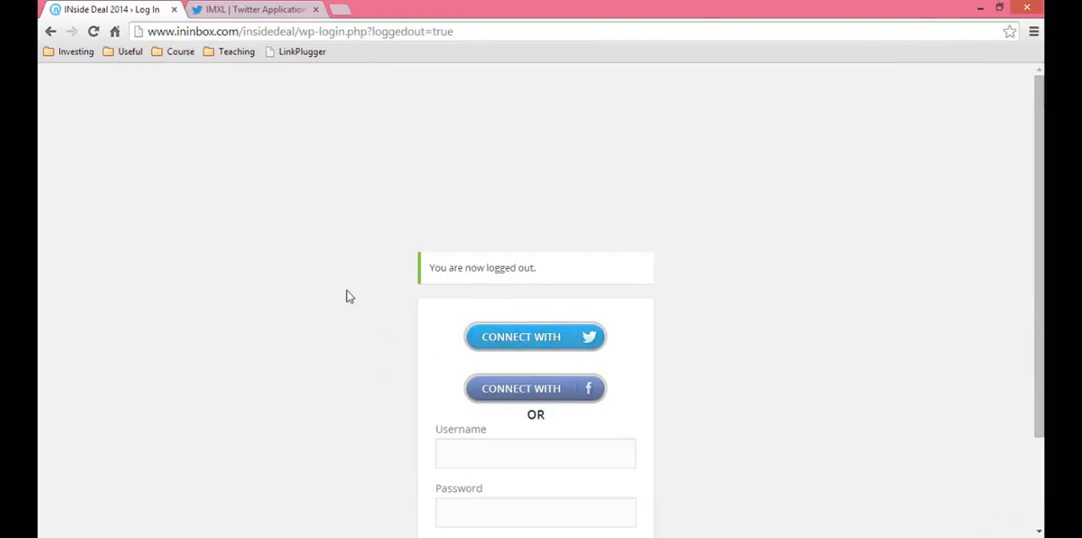
mouse_move(298, 172)
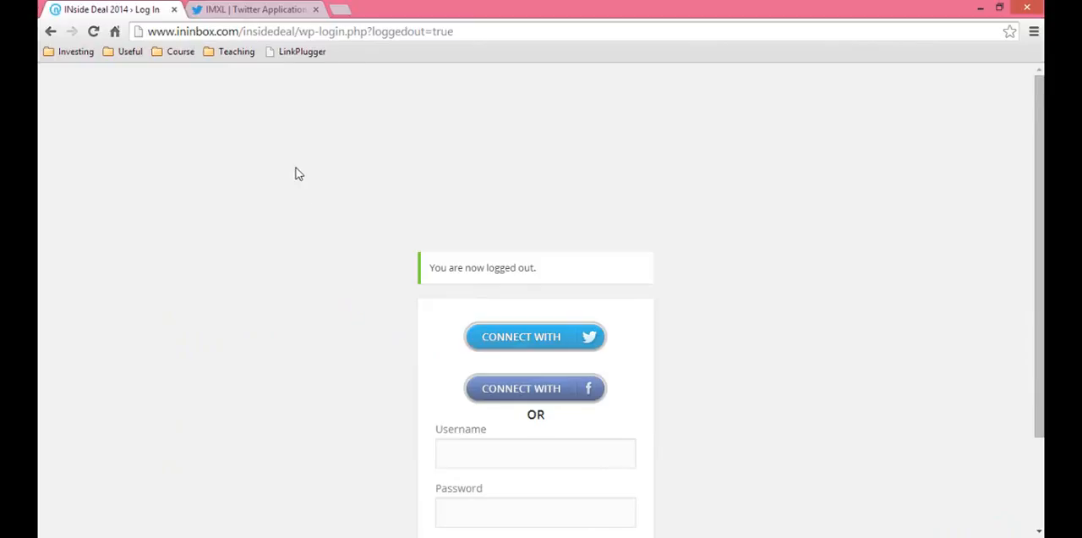